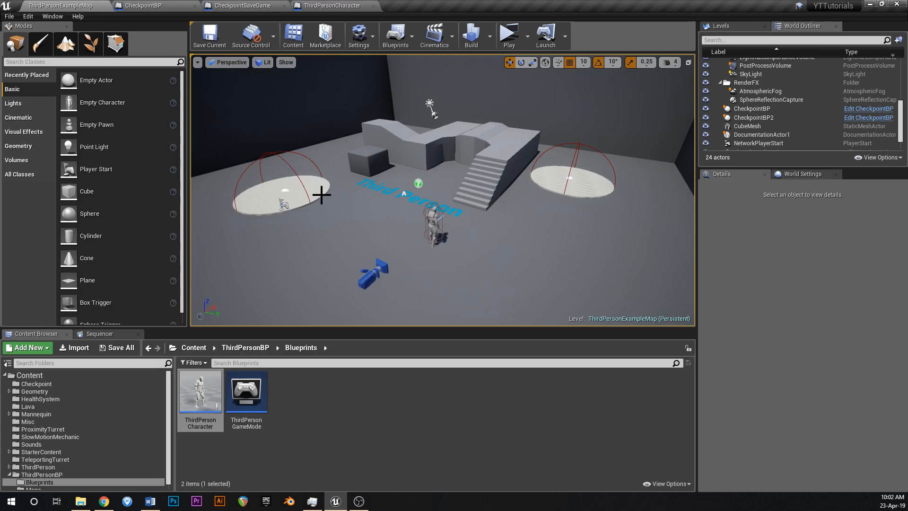
Play-test the level from the left checkpoint, then return to the root Content folder
{"action": "left_click", "coordinate": [752, 108]}
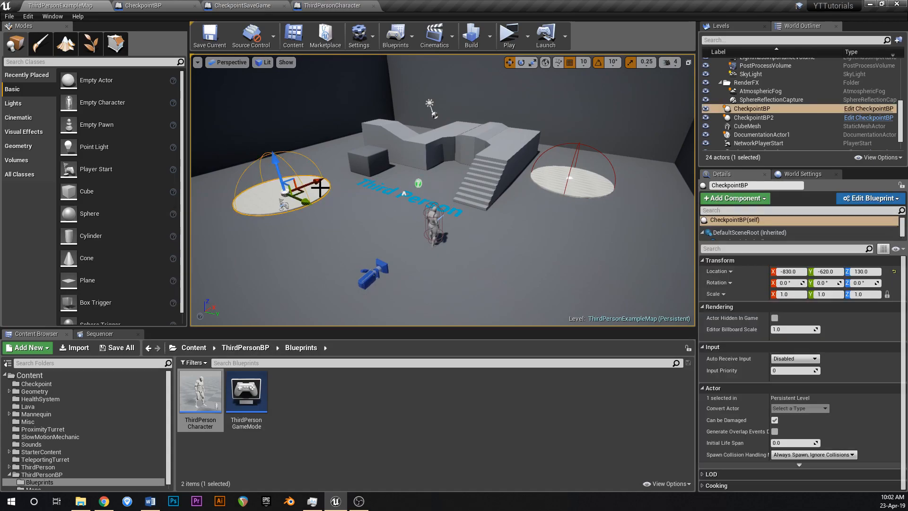
{"action": "mouse_move", "coordinate": [335, 218]}
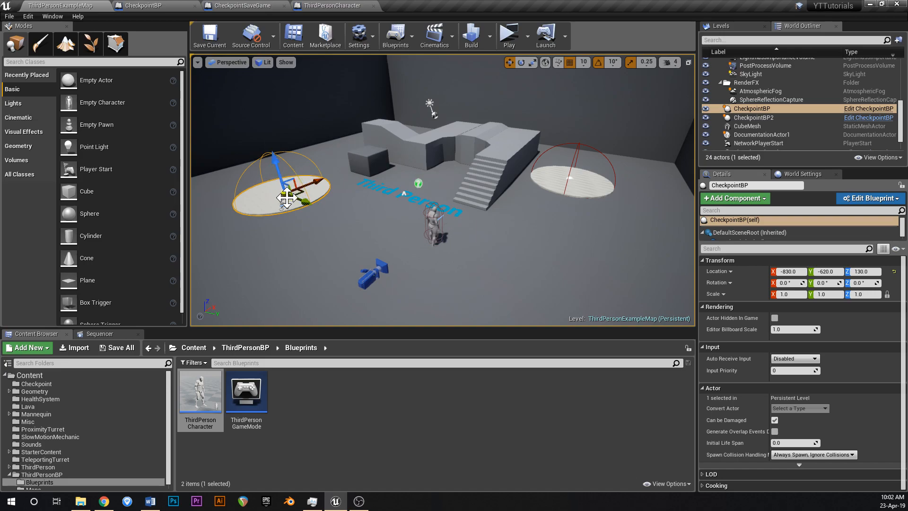
{"action": "left_click", "coordinate": [510, 34]}
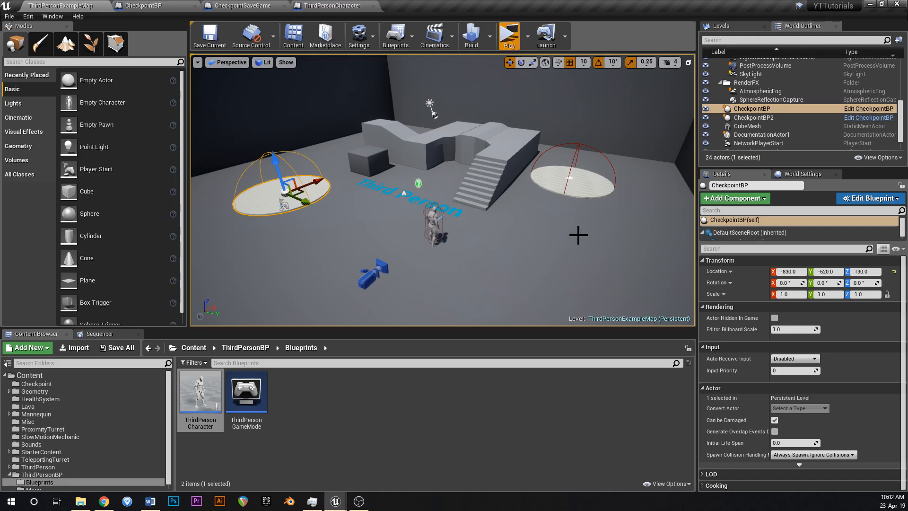
{"action": "left_click", "coordinate": [510, 33]}
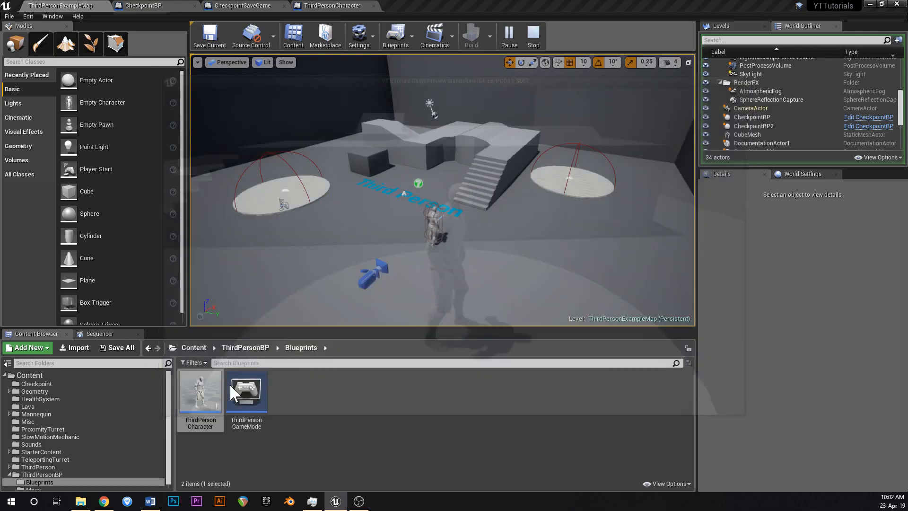
{"action": "left_click", "coordinate": [533, 30]}
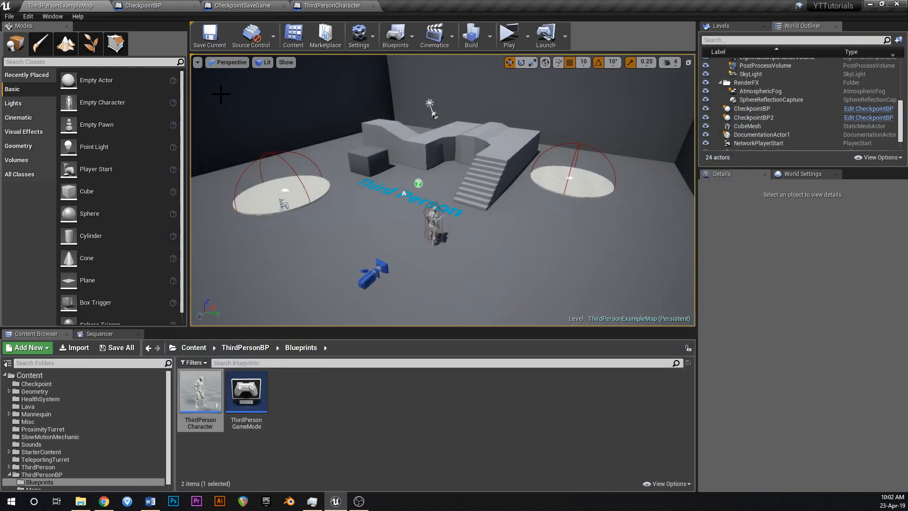
{"action": "mouse_move", "coordinate": [574, 322]}
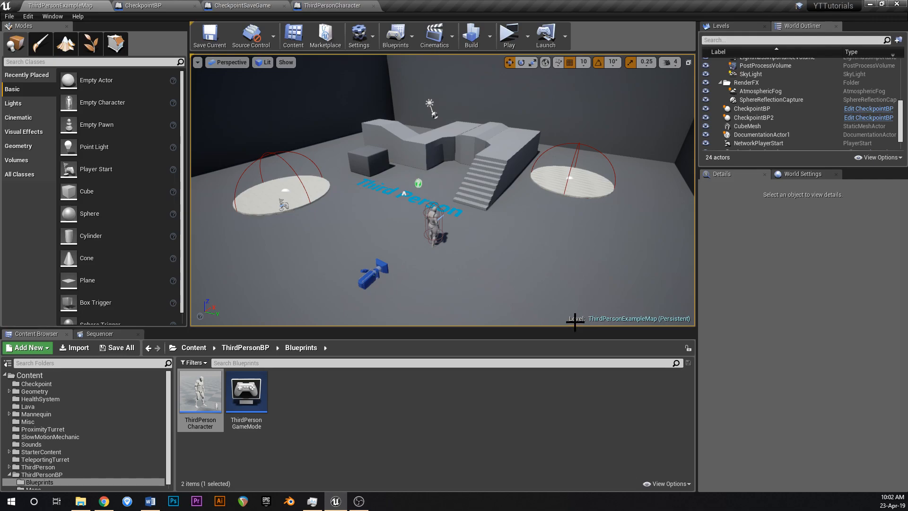
{"action": "mouse_move", "coordinate": [647, 253]}
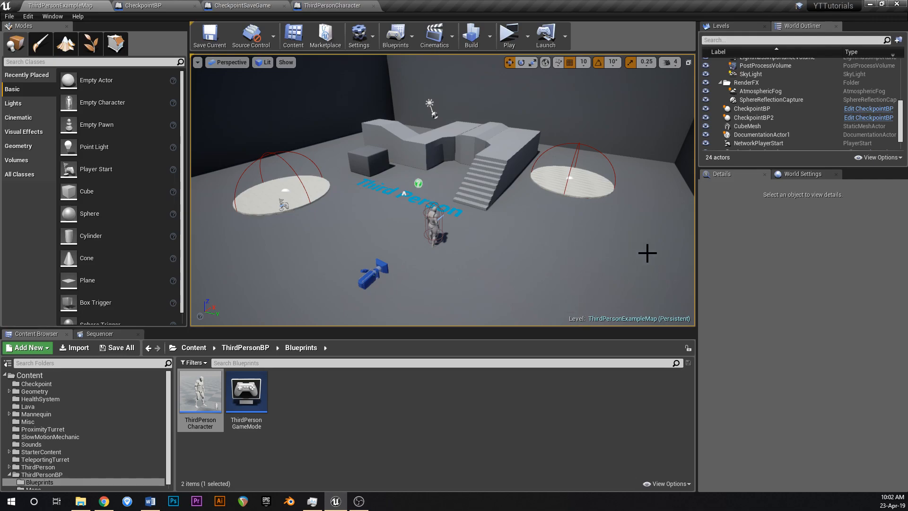
{"action": "mouse_move", "coordinate": [563, 250]}
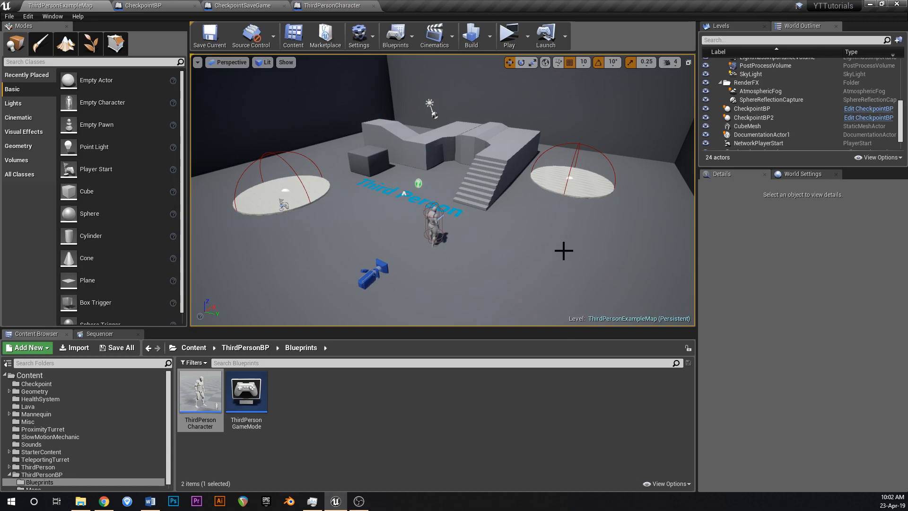
{"action": "mouse_move", "coordinate": [528, 191]}
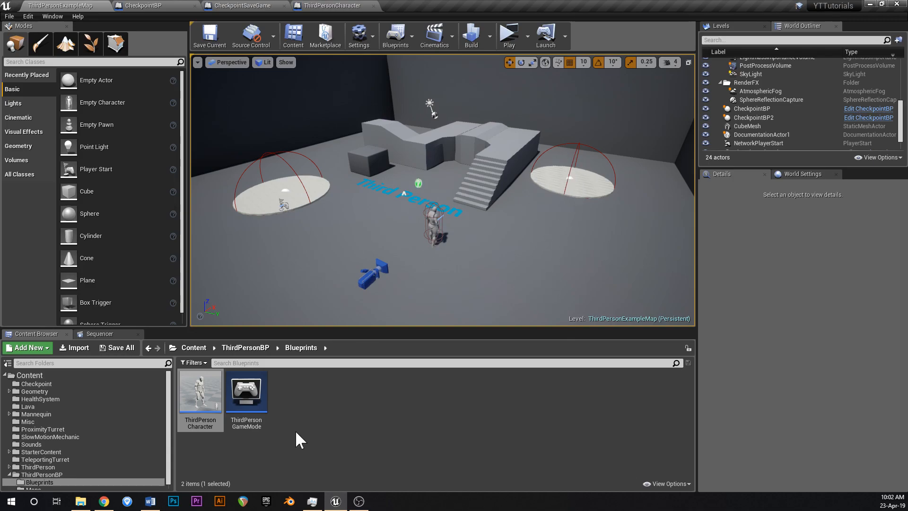
{"action": "left_click", "coordinate": [194, 348]}
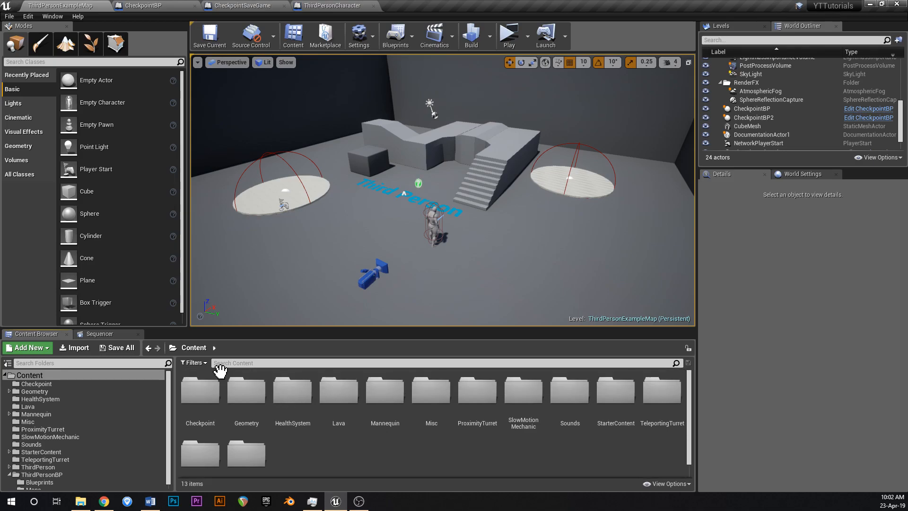
{"action": "mouse_move", "coordinate": [207, 396]}
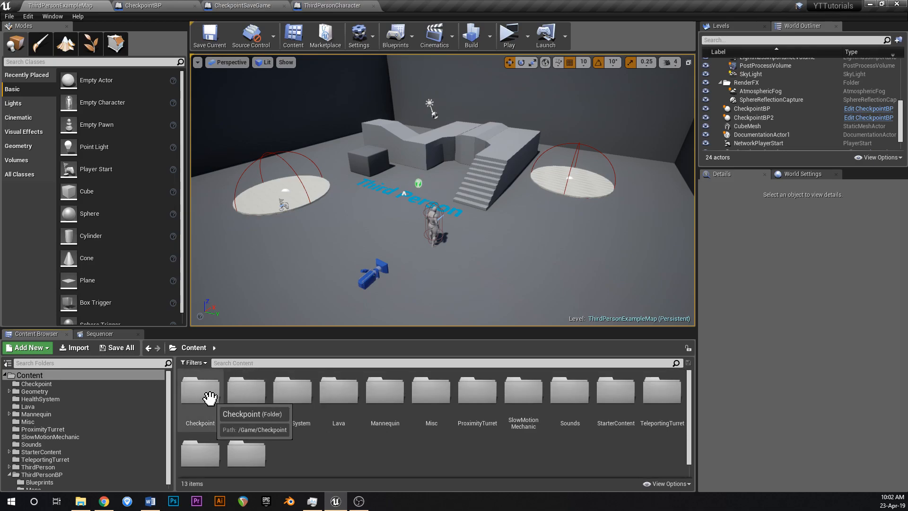
Create a Widget Blueprint named SavegamePopup inside the Checkpoint folder
{"action": "double_click", "coordinate": [200, 390]}
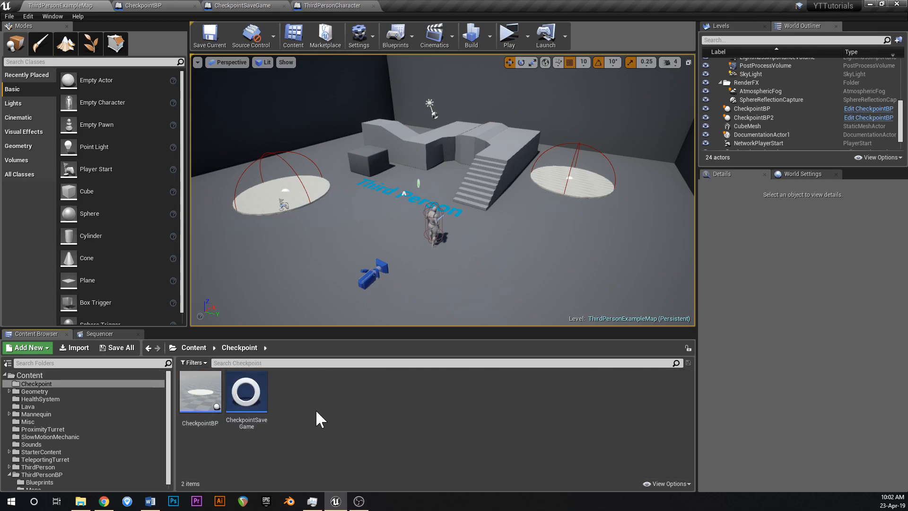
{"action": "left_click", "coordinate": [26, 348]}
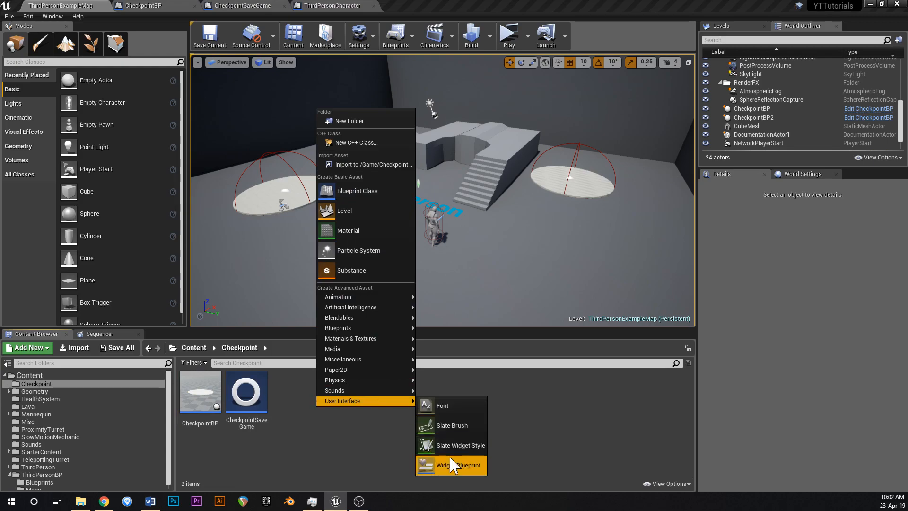
{"action": "left_click", "coordinate": [457, 465]}
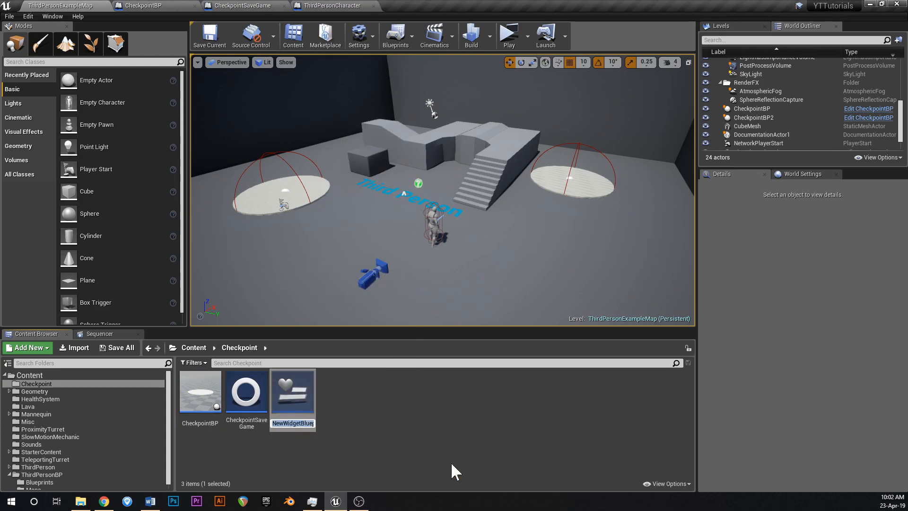
{"action": "type", "text": "SavegamePopup"}
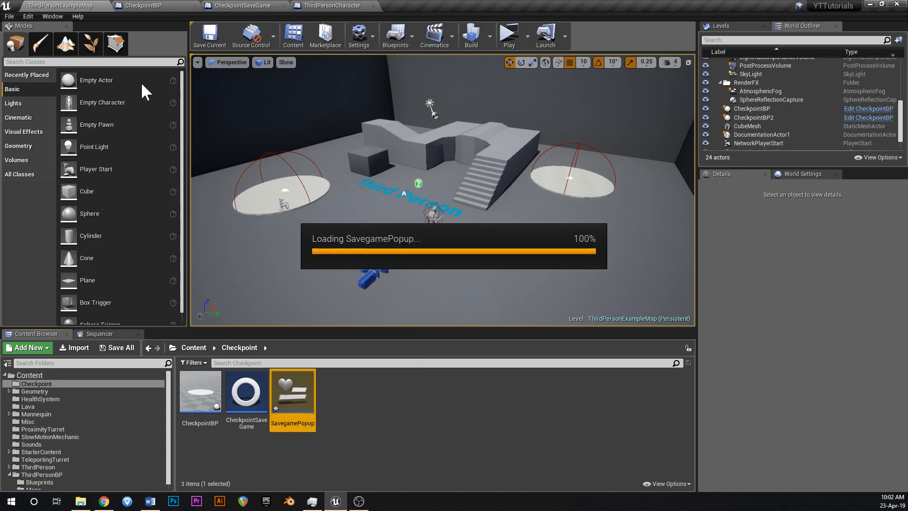
Open SavegamePopup, add a Border to the Canvas Panel with an Overlay inside, and compile
{"action": "double_click", "coordinate": [293, 393]}
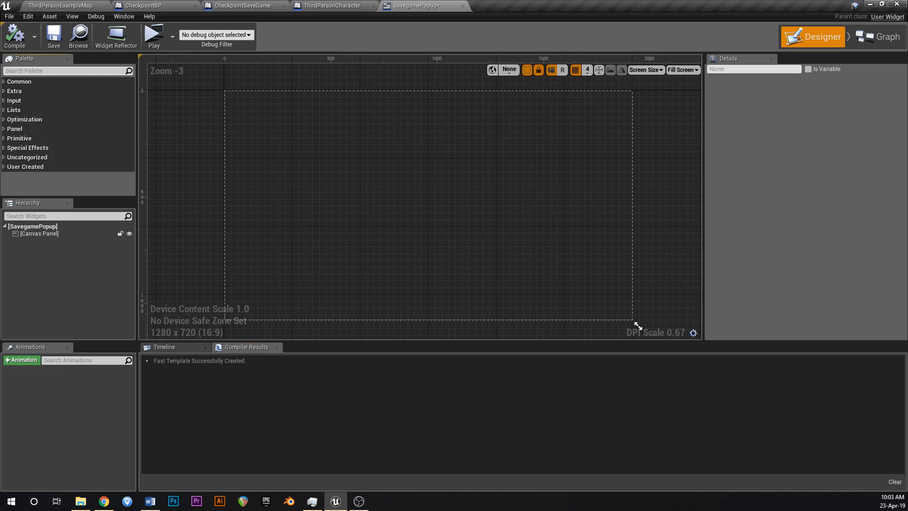
{"action": "type", "text": "border"}
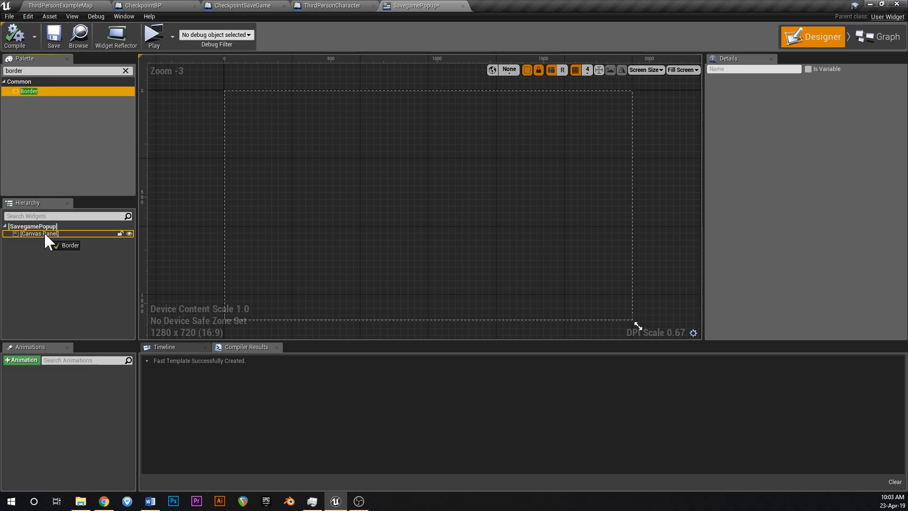
{"action": "left_click_drag", "start_coordinate": [29, 91], "coordinate": [234, 93]}
{"action": "type", "text": "verlay"}
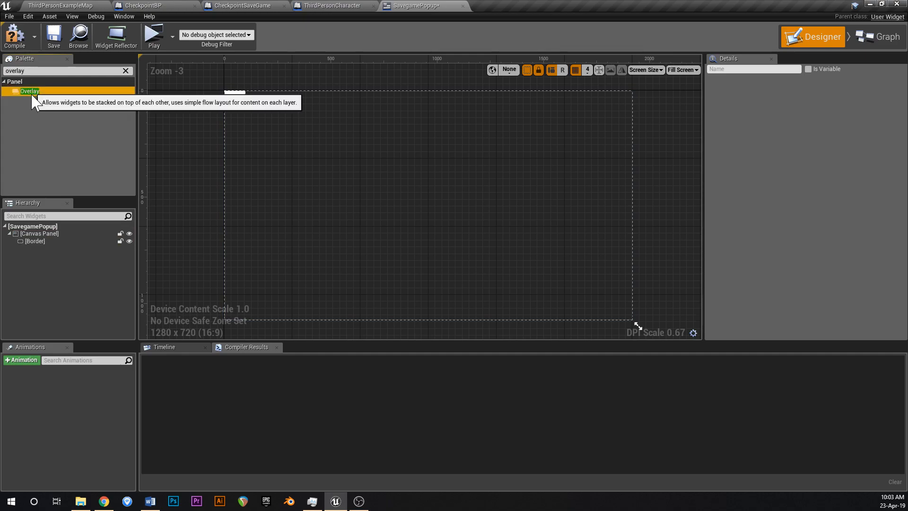
{"action": "left_click_drag", "start_coordinate": [29, 91], "coordinate": [235, 94]}
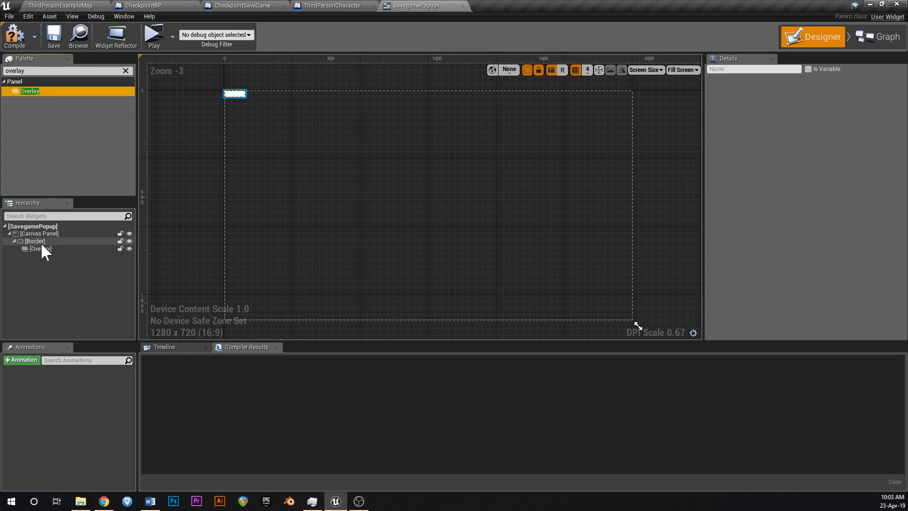
{"action": "left_click", "coordinate": [34, 240]}
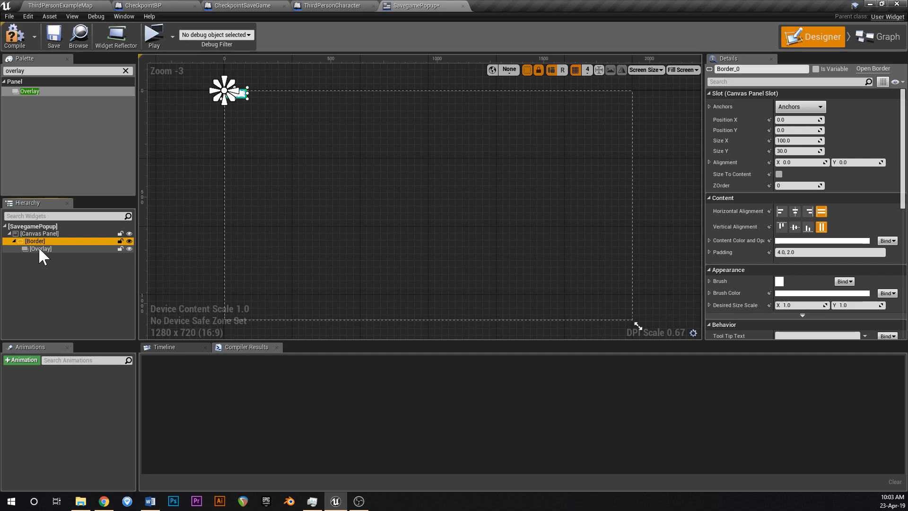
{"action": "left_click", "coordinate": [34, 248]}
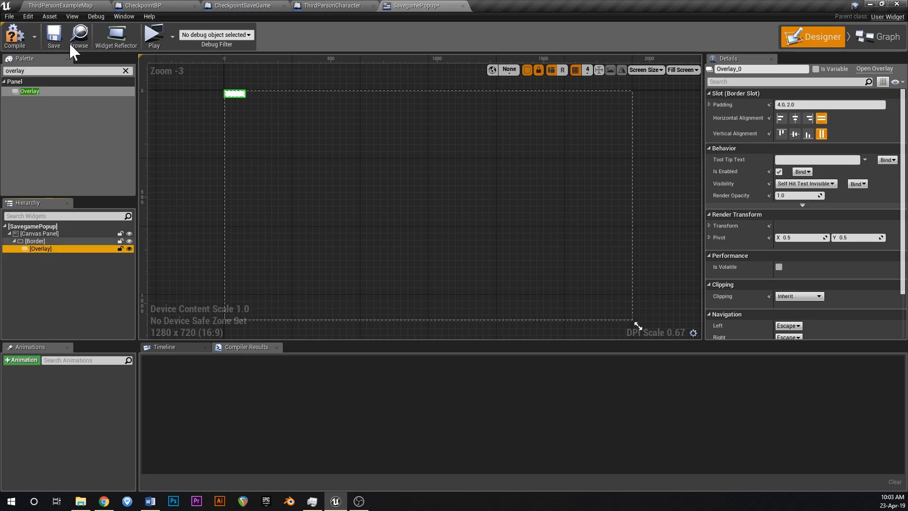
{"action": "left_click", "coordinate": [16, 36]}
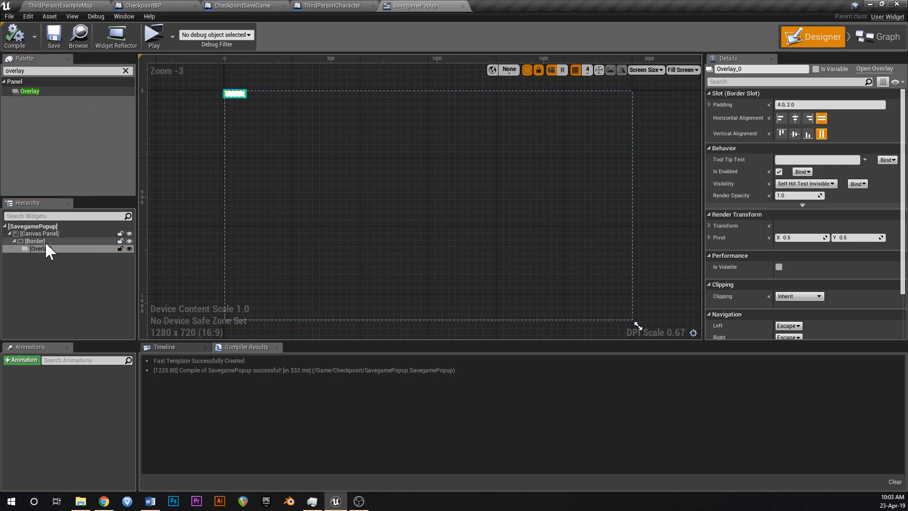
Anchor Border_0 bottom-right, offset it -50, -50, and size it 400 by 200
{"action": "left_click", "coordinate": [35, 241]}
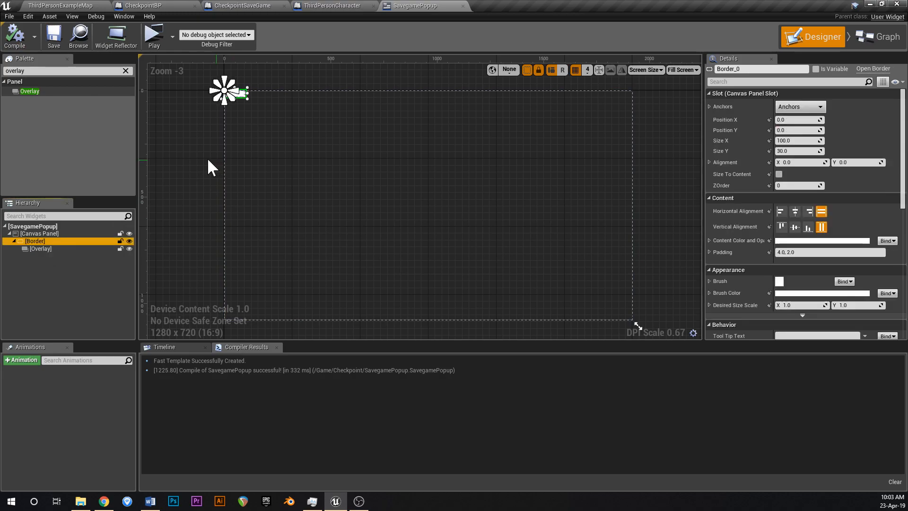
{"action": "left_click", "coordinate": [817, 106]}
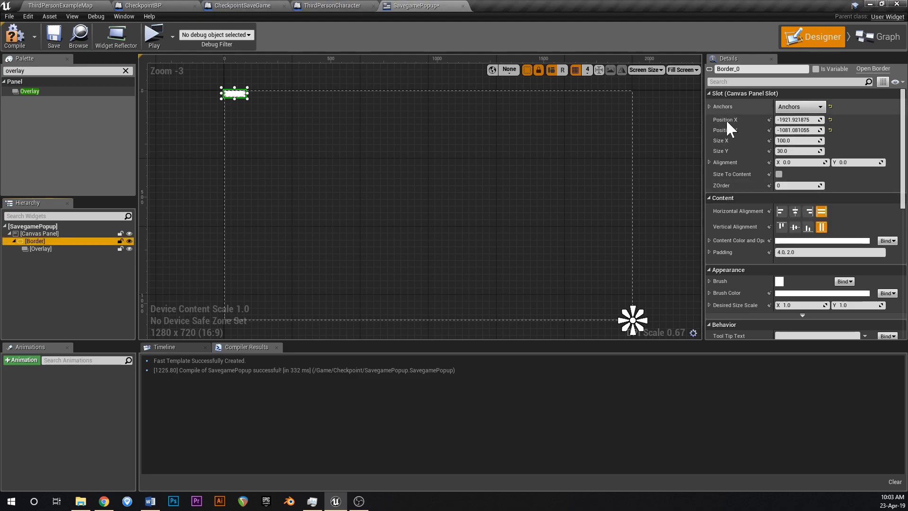
{"action": "left_click", "coordinate": [799, 120]}
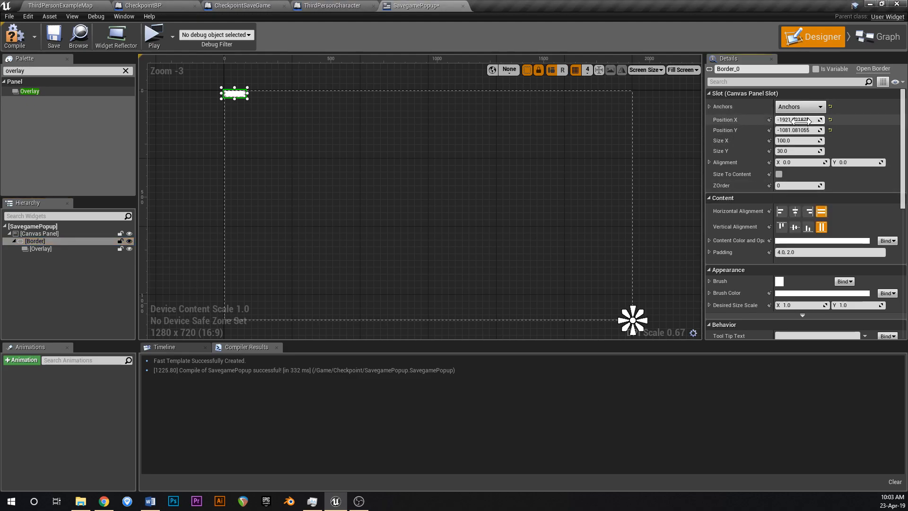
{"action": "type", "text": "0.0"}
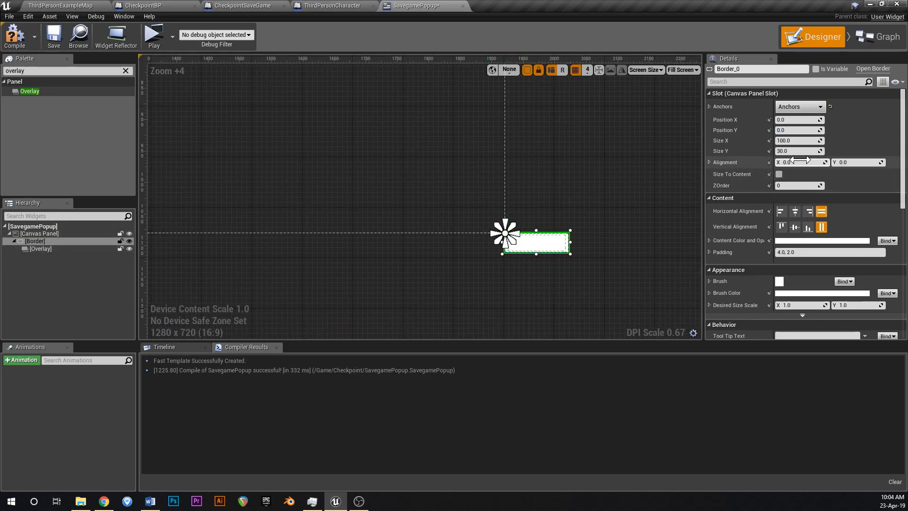
{"action": "type", "text": "1"}
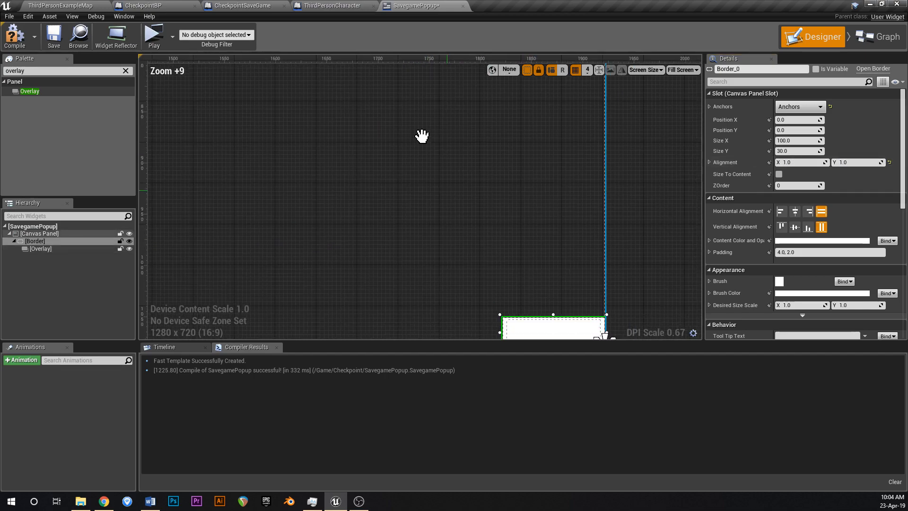
{"action": "left_click_drag", "start_coordinate": [553, 325], "coordinate": [524, 272]}
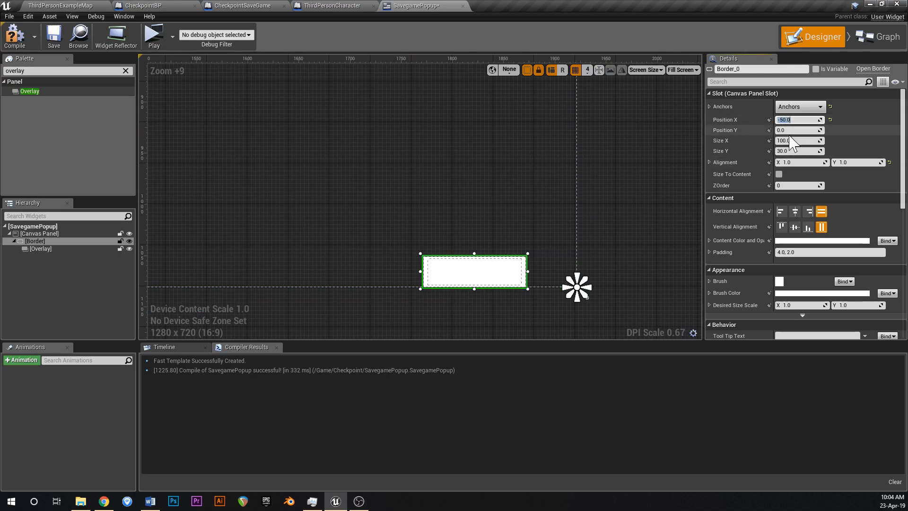
{"action": "type", "text": "-50.0"}
{"action": "left_click", "coordinate": [800, 140]}
{"action": "type", "text": "250"}
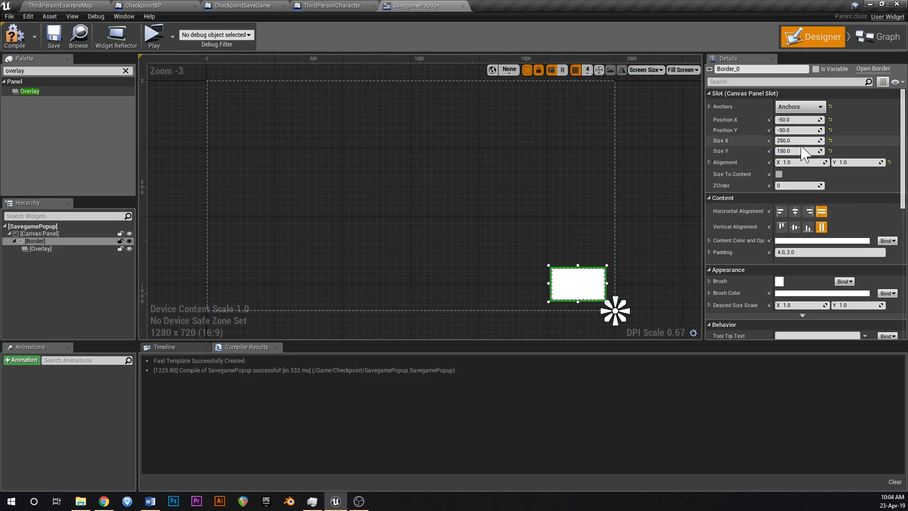
{"action": "type", "text": "350.0"}
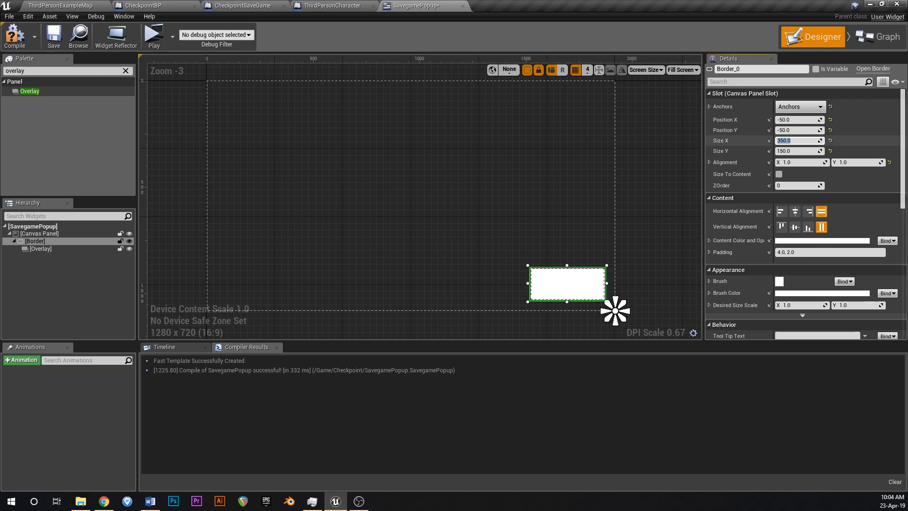
{"action": "type", "text": "400"}
{"action": "left_click", "coordinate": [799, 151]}
{"action": "type", "text": "200"}
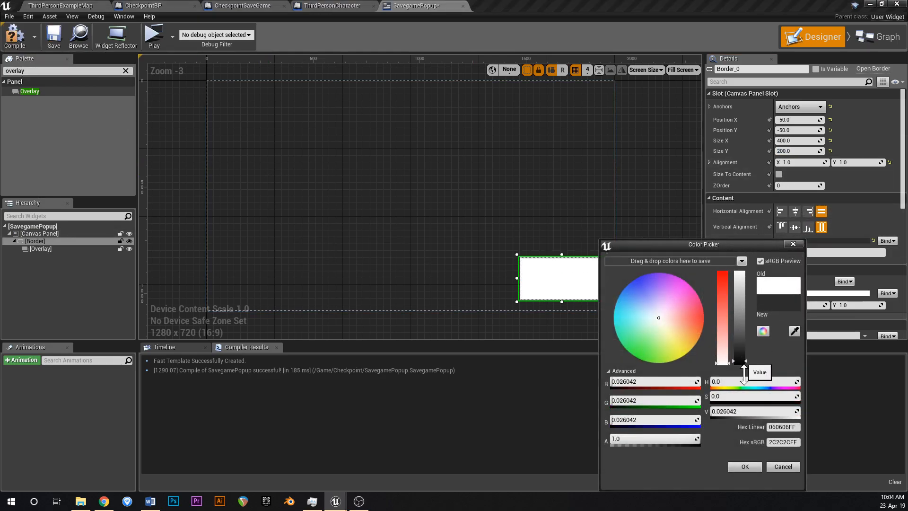
Set the Border's brush colour to black with 0.75 alpha
{"action": "left_click_drag", "start_coordinate": [744, 371], "coordinate": [744, 364]}
{"action": "type", "text": "0"}
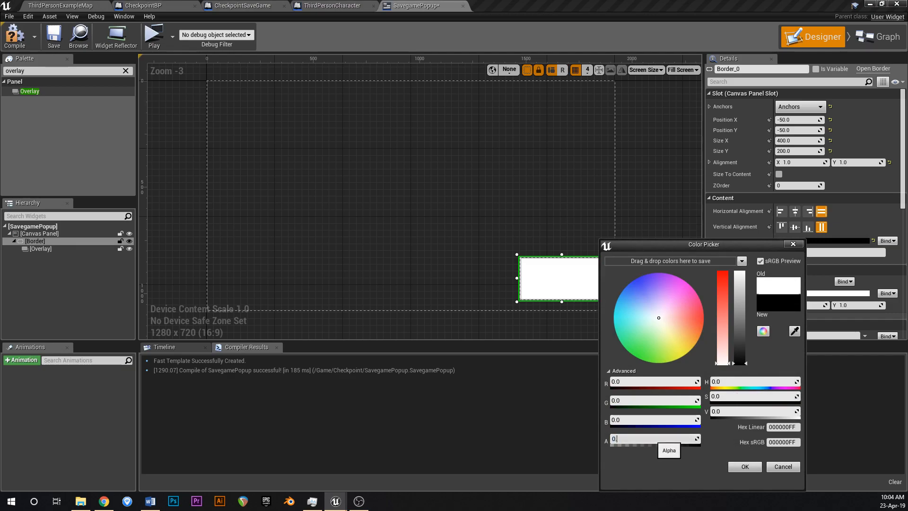
{"action": "left_click", "coordinate": [745, 466]}
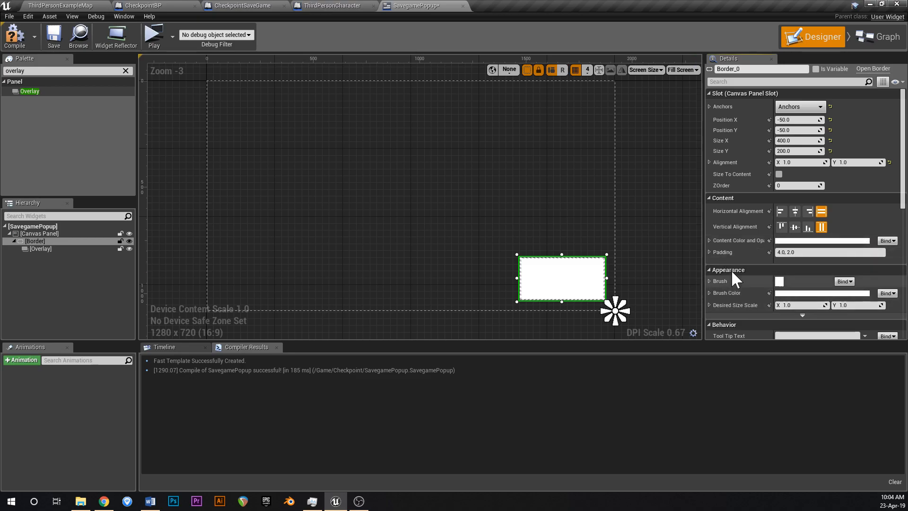
{"action": "left_click", "coordinate": [780, 281]}
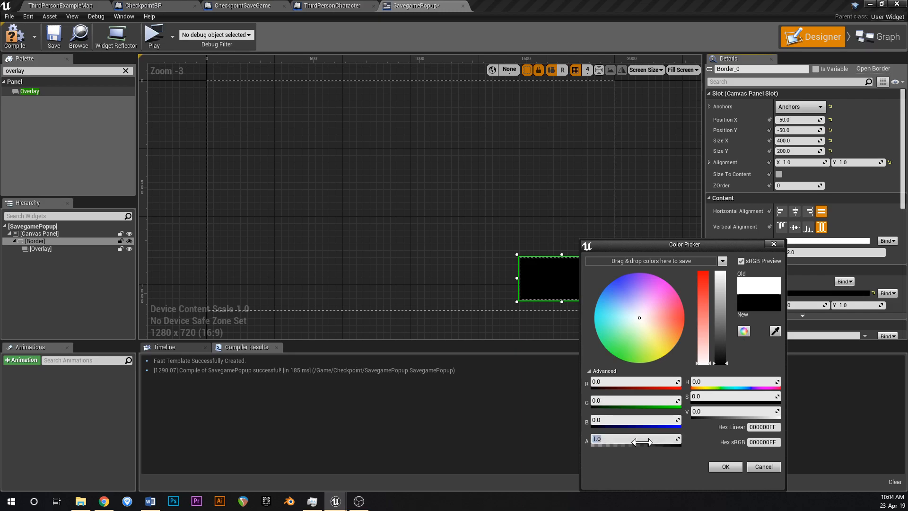
{"action": "left_click_drag", "start_coordinate": [666, 442], "coordinate": [625, 442]}
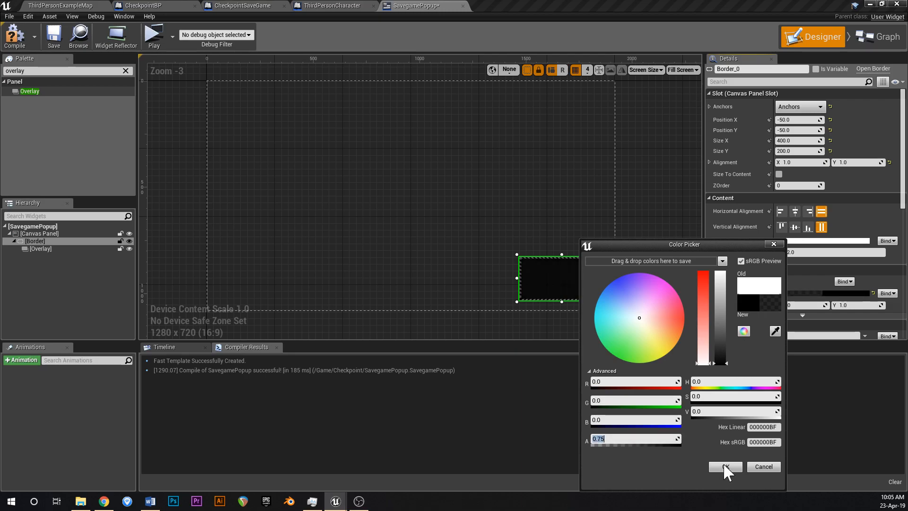
{"action": "left_click", "coordinate": [725, 467]}
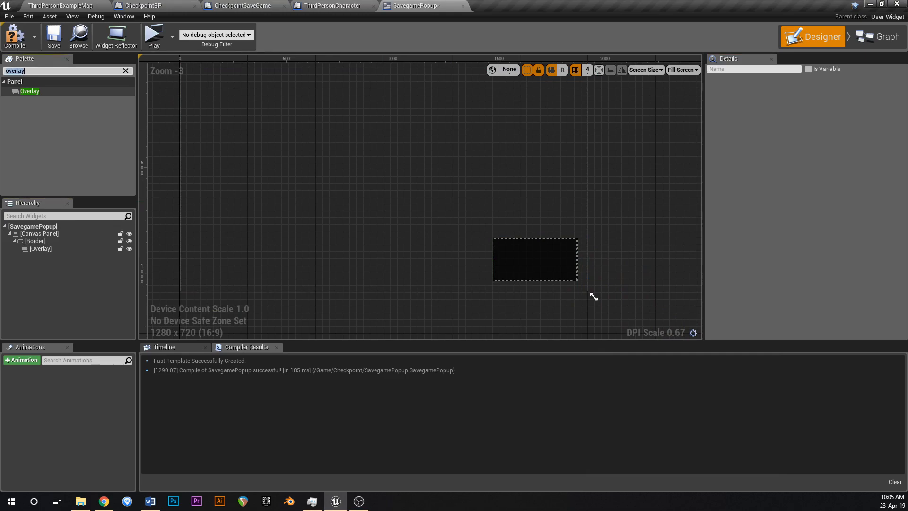
Add a Text Block and a Scale Box to the Overlay, nesting the text inside the Scale Box
{"action": "type", "text": "text"}
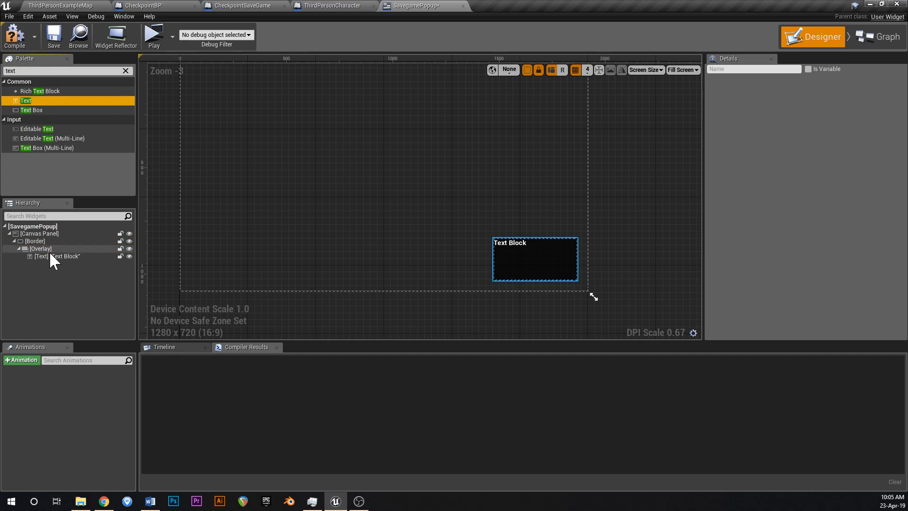
{"action": "left_click", "coordinate": [52, 256]}
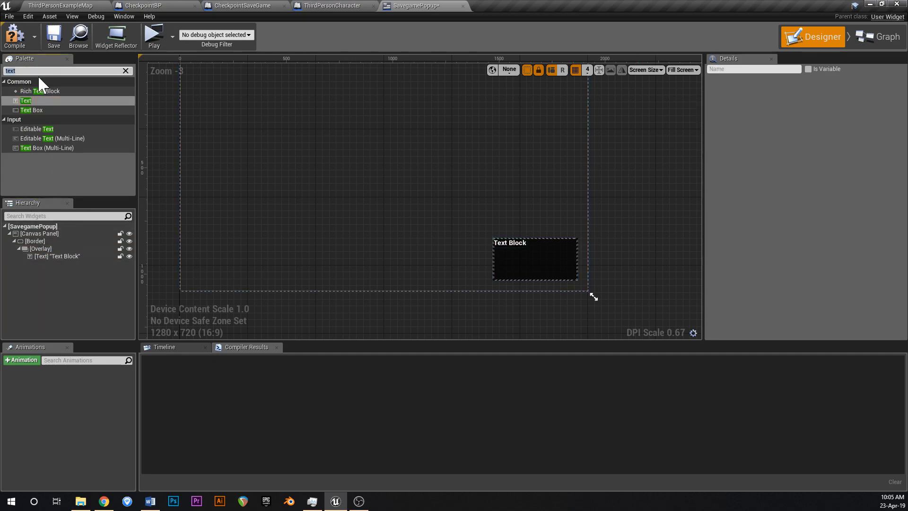
{"action": "type", "text": "scale"}
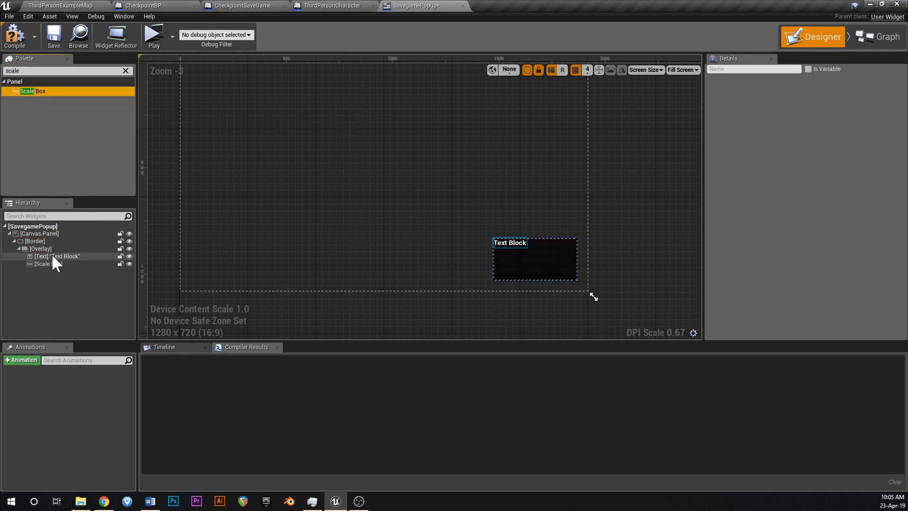
{"action": "left_click", "coordinate": [57, 256]}
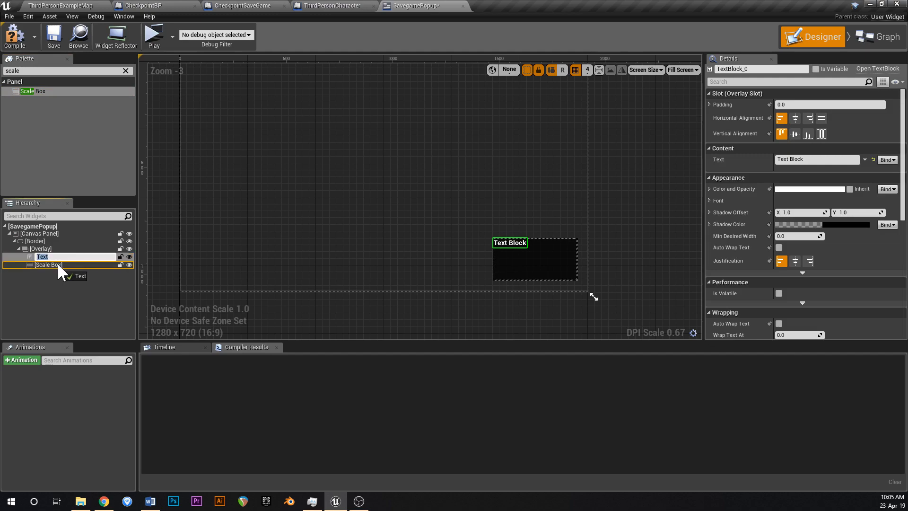
{"action": "left_click", "coordinate": [47, 264]}
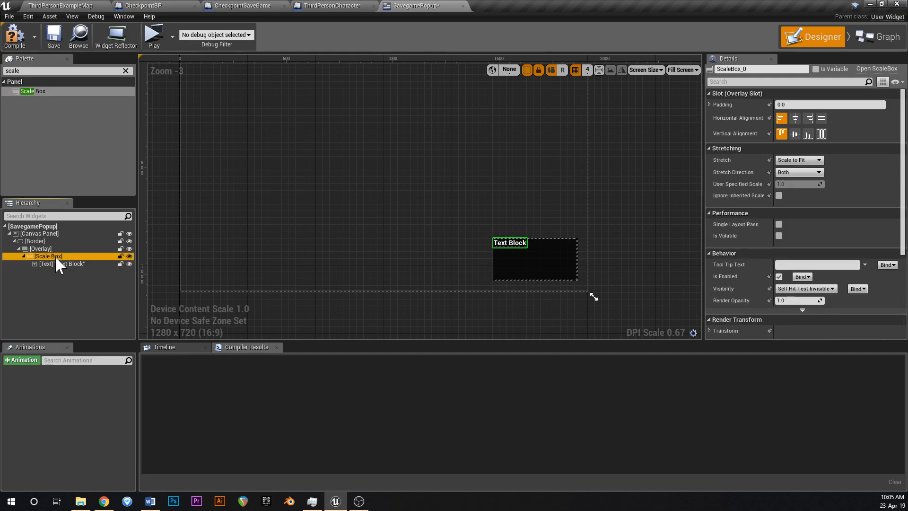
Make the Scale Box fill horizontally and vertically with 25 padding
{"action": "left_click", "coordinate": [15, 41]}
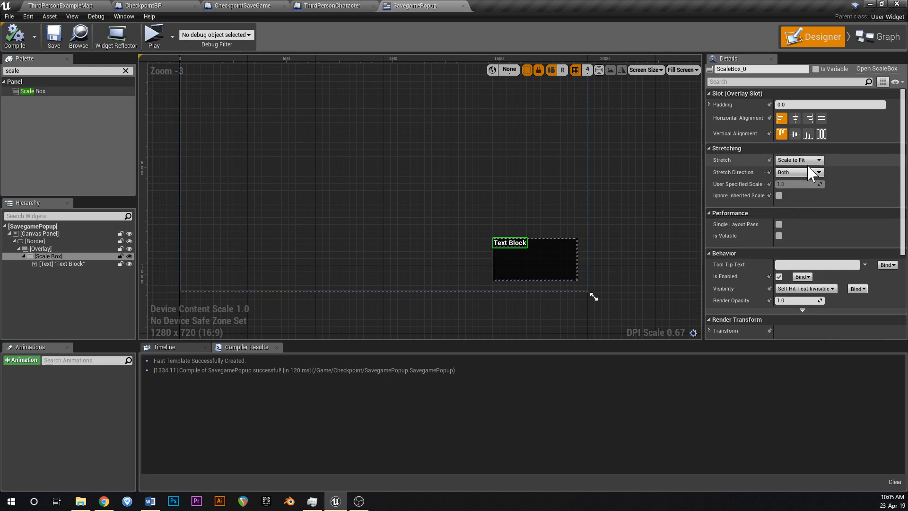
{"action": "mouse_move", "coordinate": [822, 118]}
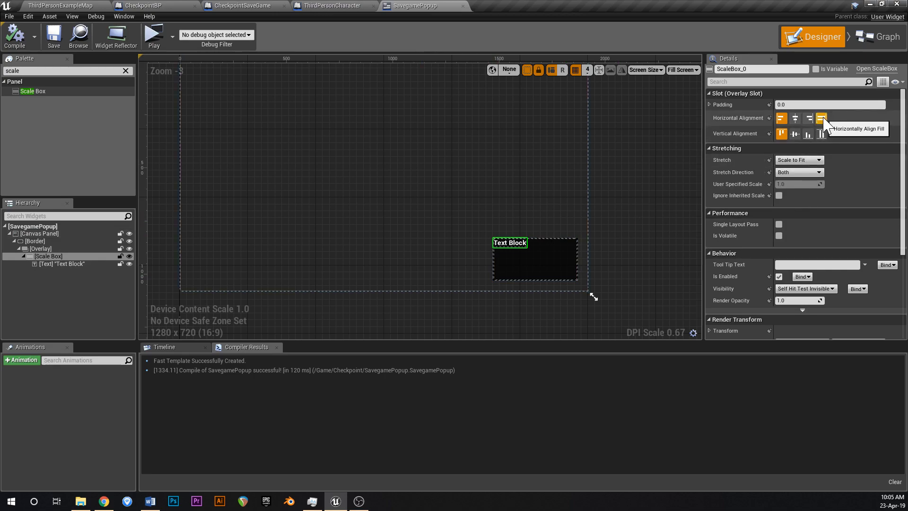
{"action": "left_click", "coordinate": [822, 118]}
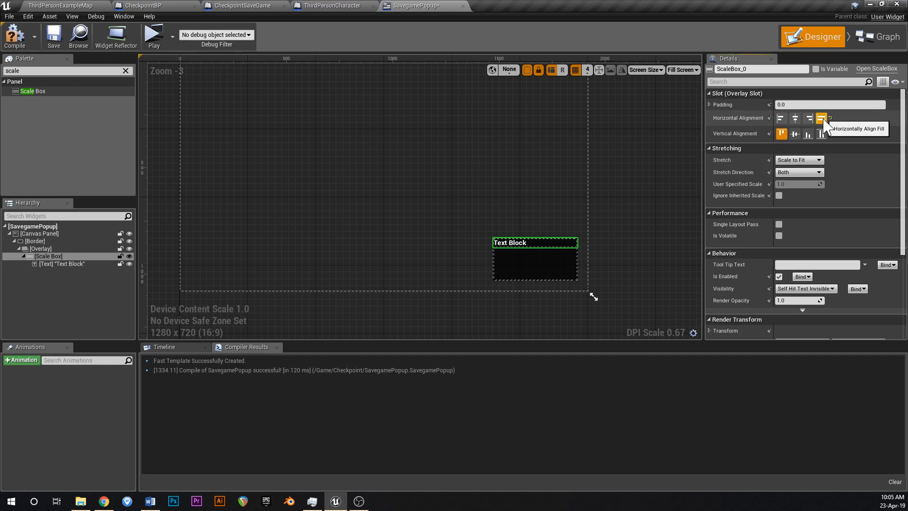
{"action": "left_click", "coordinate": [822, 133]}
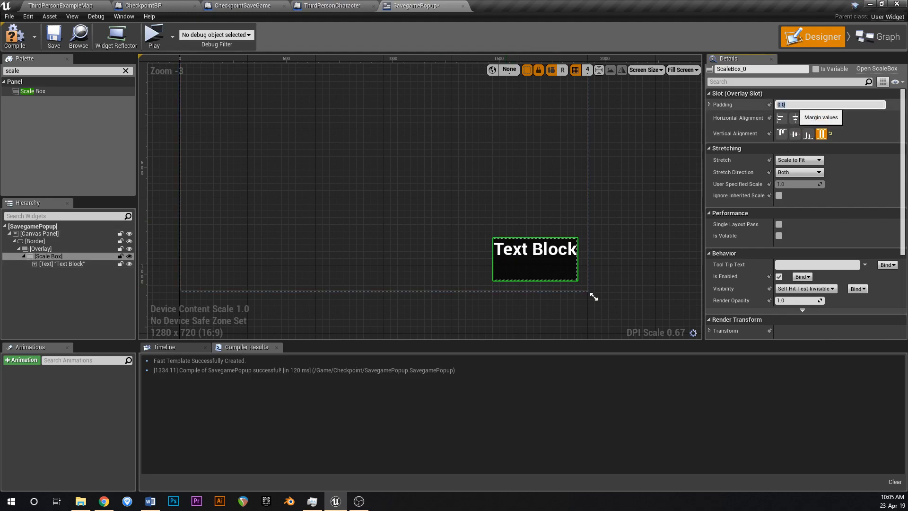
{"action": "type", "text": "50.0"}
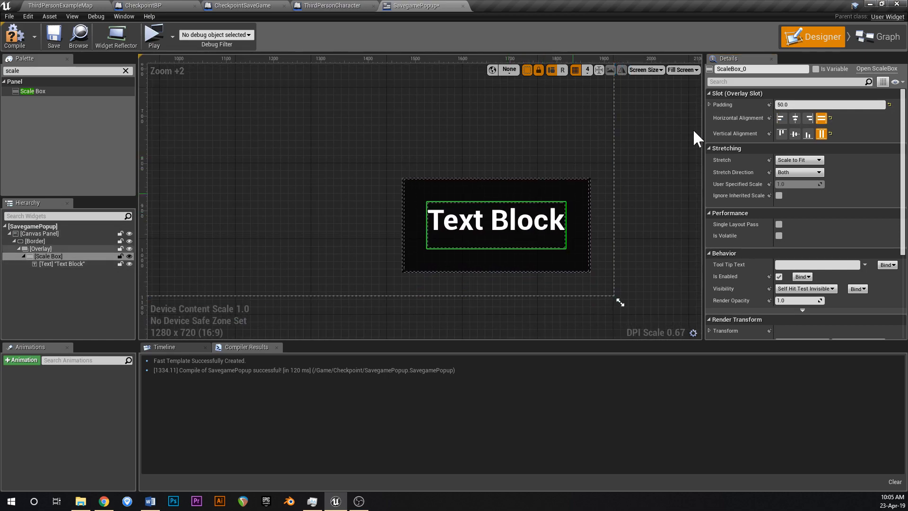
{"action": "type", "text": "25.0"}
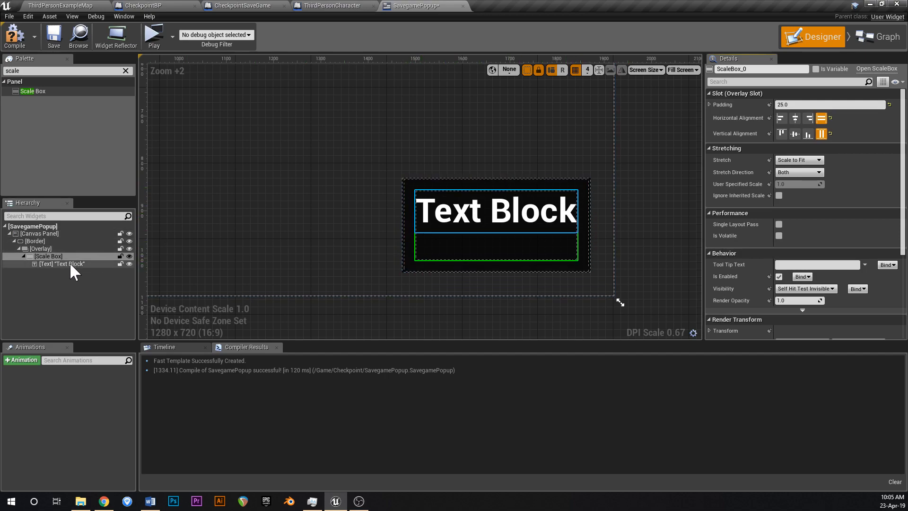
Centre the Text Block horizontally within the Scale Box
{"action": "left_click", "coordinate": [62, 264]}
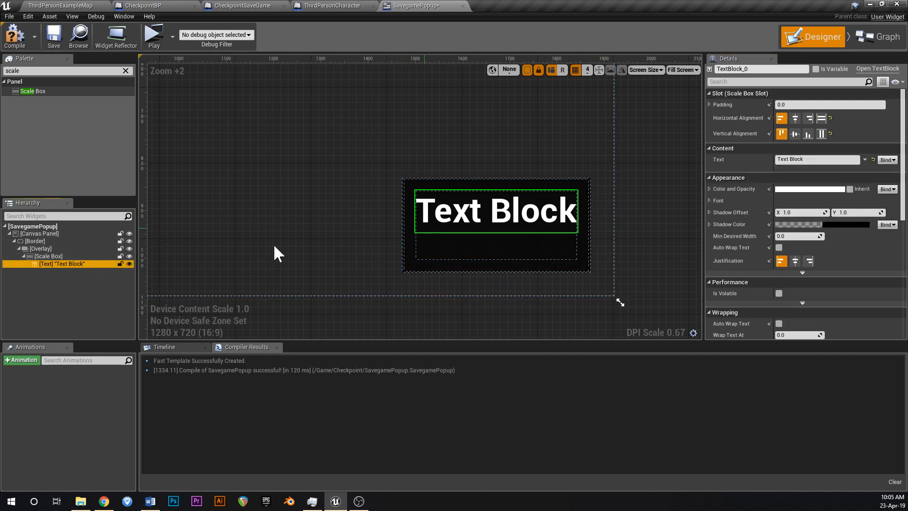
{"action": "mouse_move", "coordinate": [795, 118]}
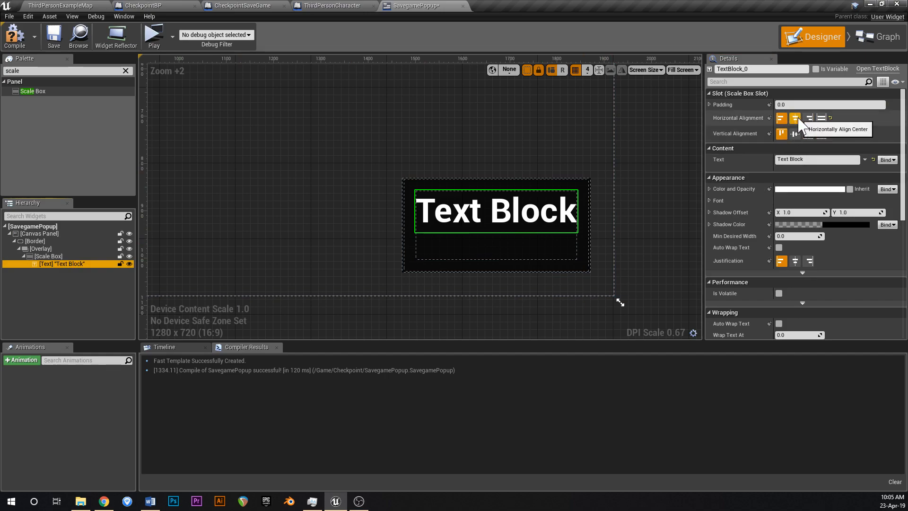
{"action": "left_click", "coordinate": [795, 133]}
{"action": "type", "text": "Game Saved!"}
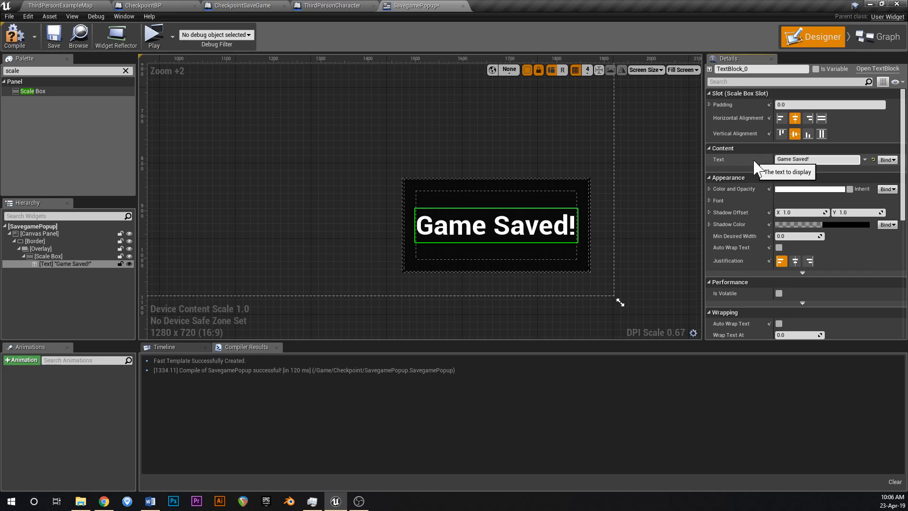
{"action": "mouse_move", "coordinate": [307, 175]}
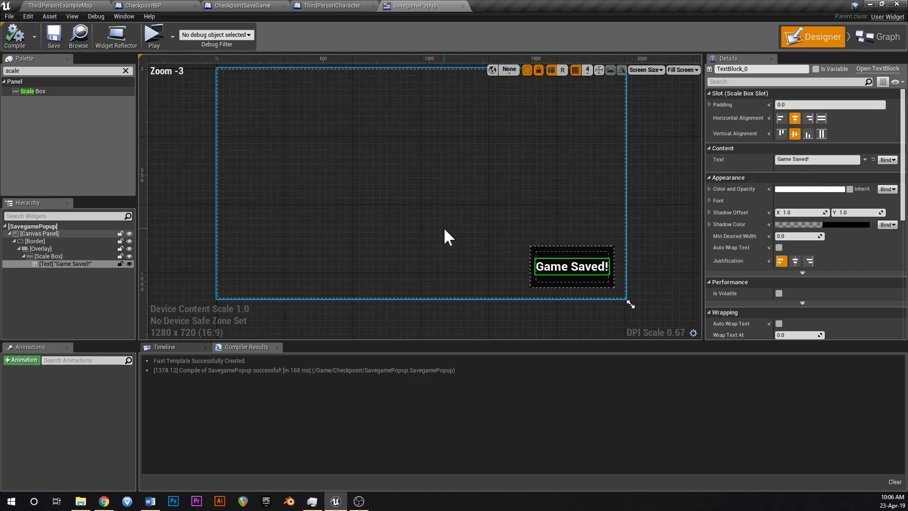
{"action": "mouse_move", "coordinate": [49, 35]}
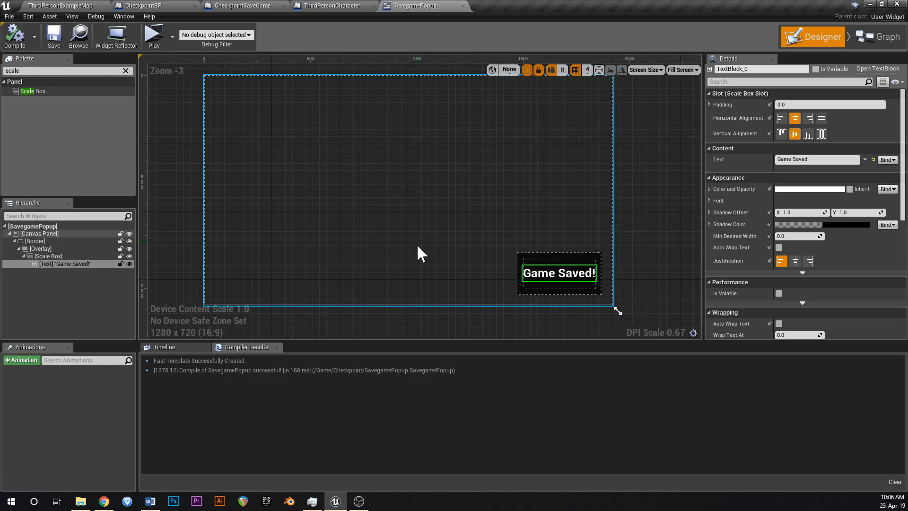
Create a SlideUp animation with a Transform track on Border_0
{"action": "left_click", "coordinate": [34, 240]}
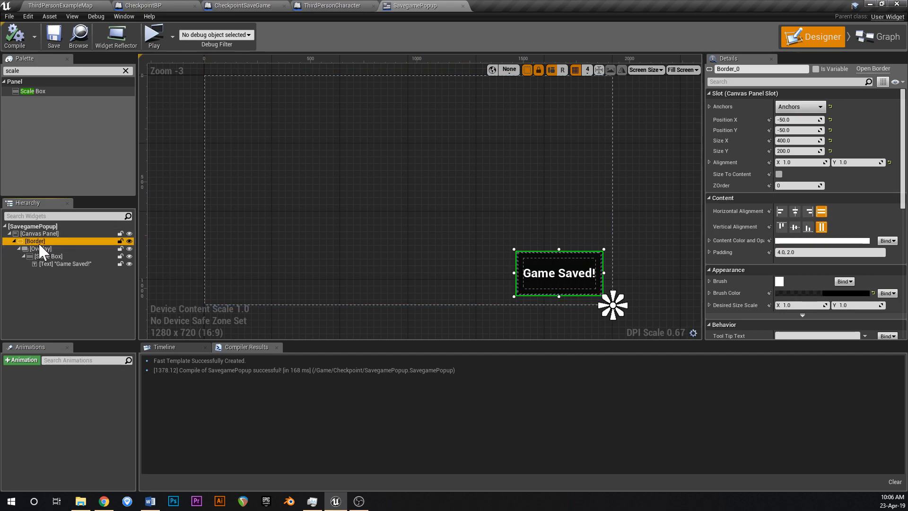
{"action": "mouse_move", "coordinate": [32, 370]}
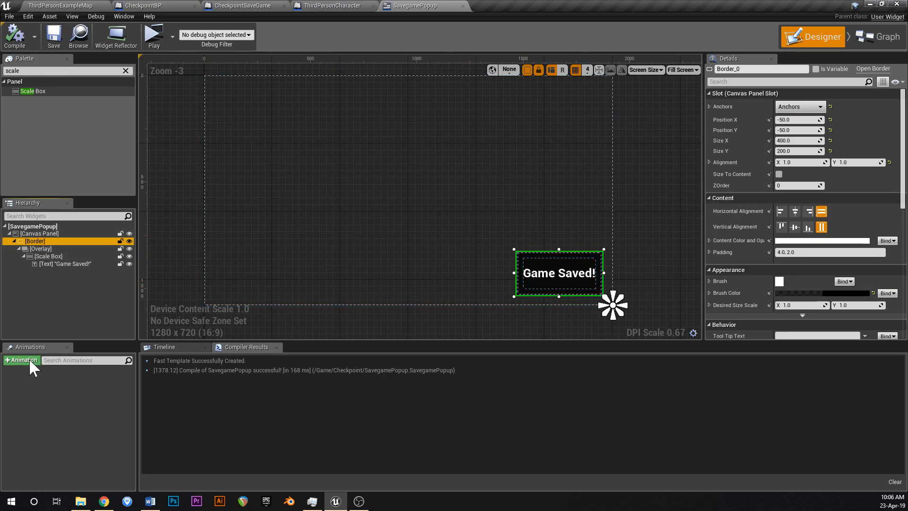
{"action": "left_click", "coordinate": [21, 360]}
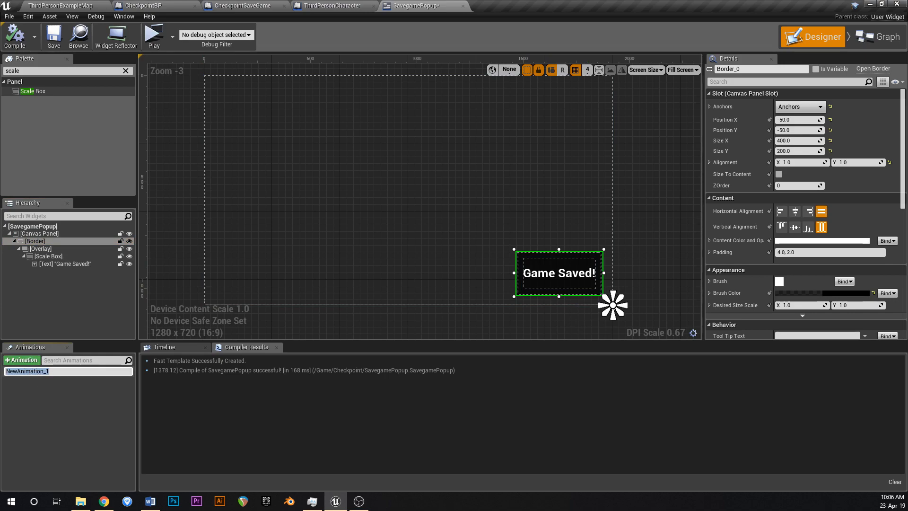
{"action": "type", "text": "SlideUp"}
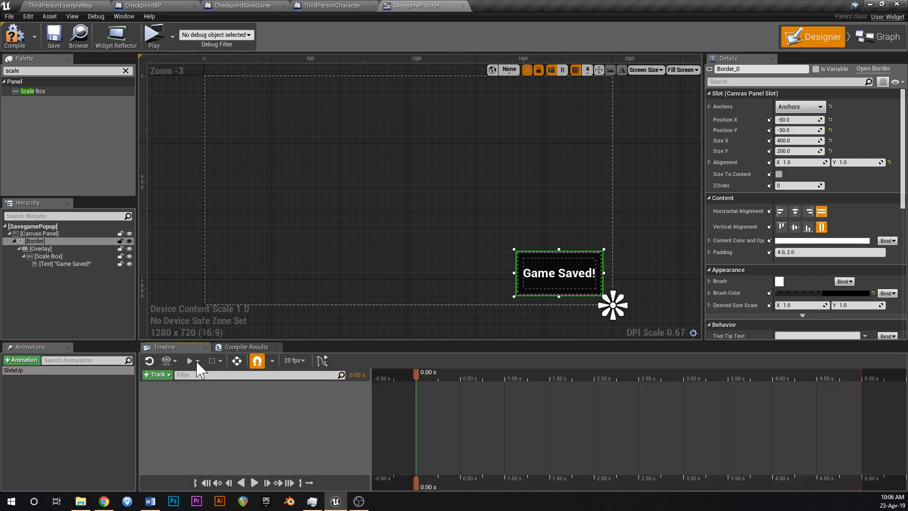
{"action": "left_click", "coordinate": [157, 375]}
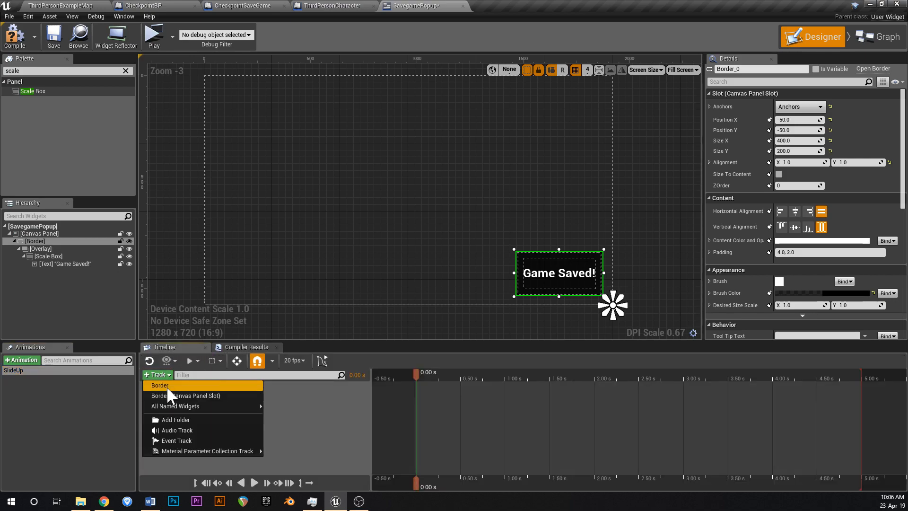
{"action": "left_click", "coordinate": [159, 385]}
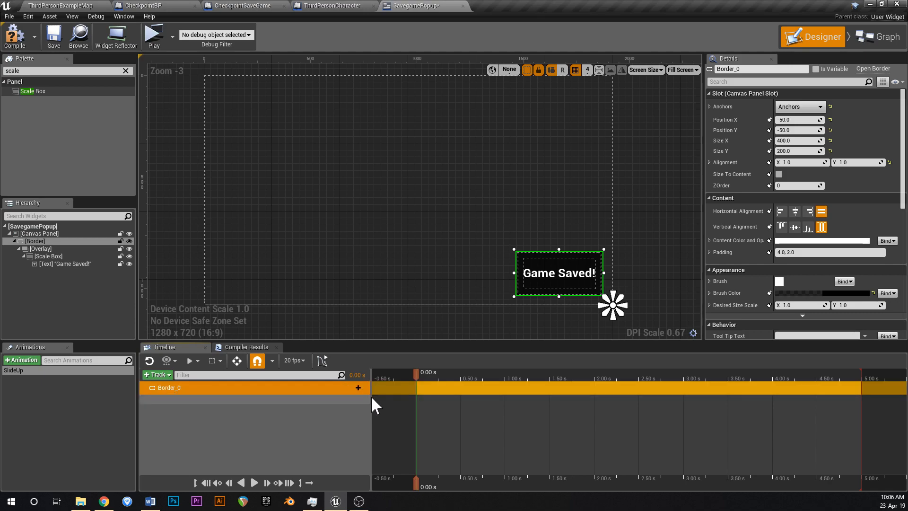
{"action": "left_click", "coordinate": [358, 387]}
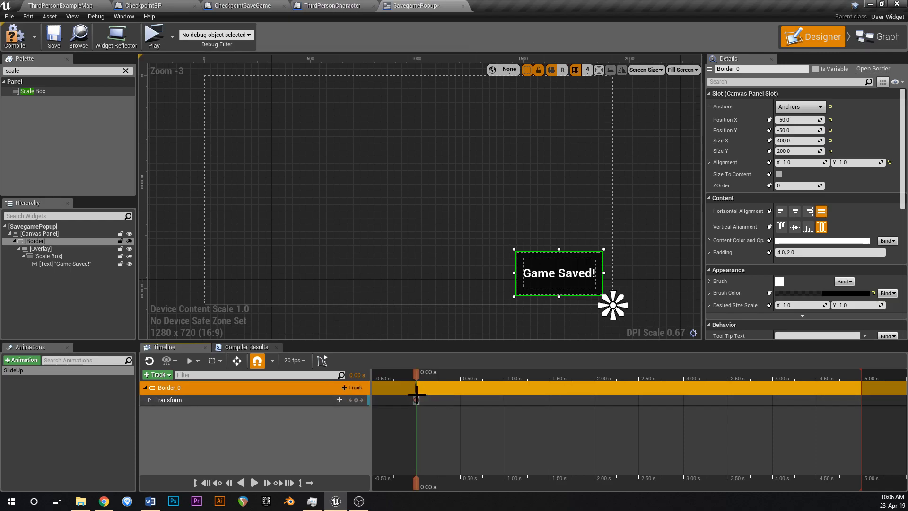
Key Border_0's Translation Y at about 273 at the 1-second mark
{"action": "left_click", "coordinate": [149, 400]}
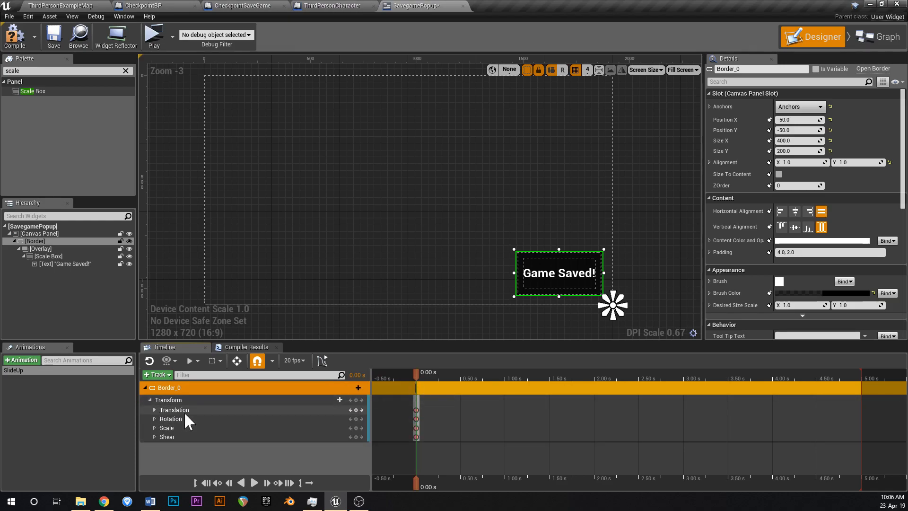
{"action": "mouse_move", "coordinate": [509, 381]}
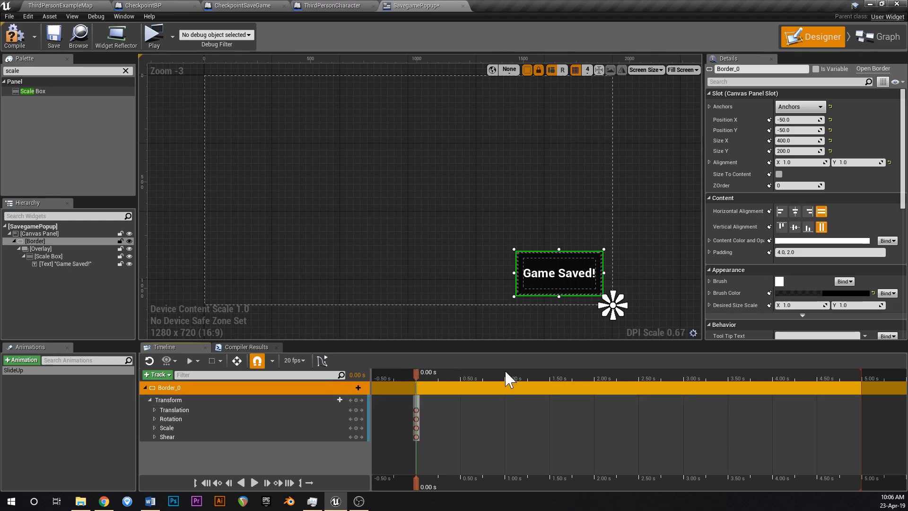
{"action": "left_click", "coordinate": [507, 383]}
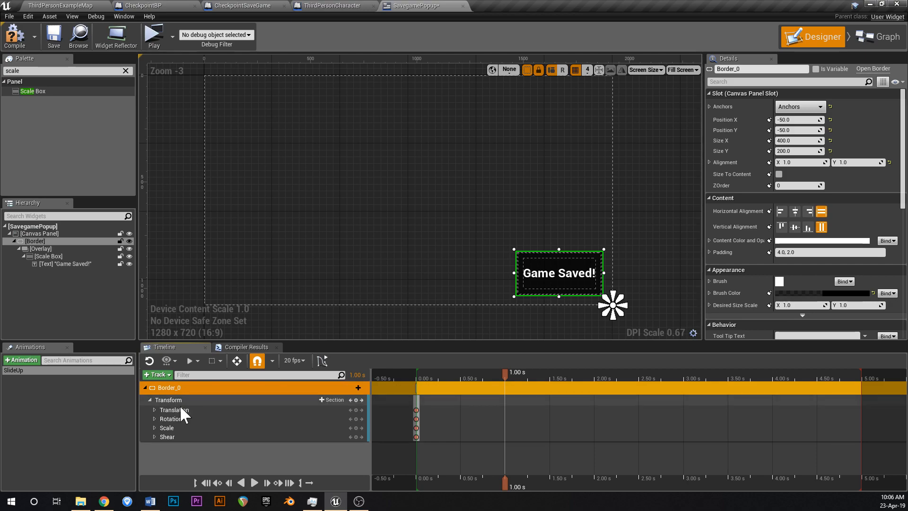
{"action": "left_click", "coordinate": [154, 409]}
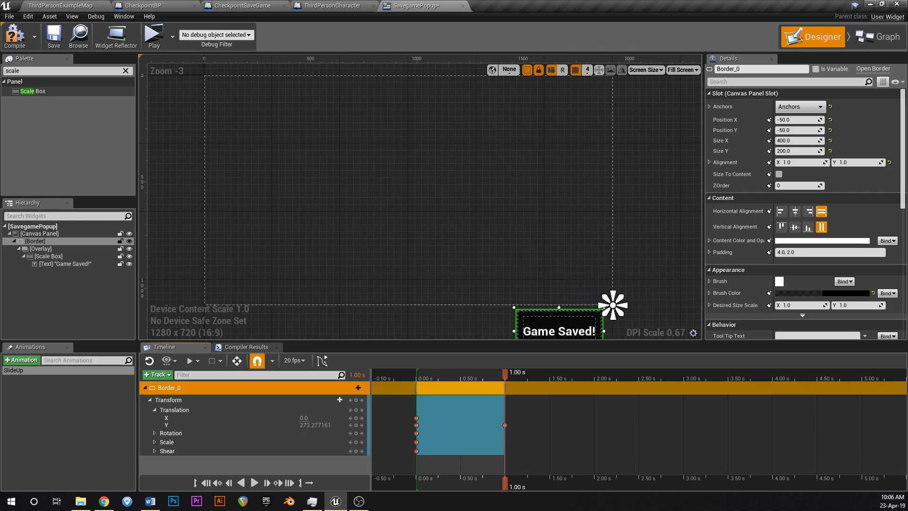
{"action": "mouse_move", "coordinate": [19, 45]}
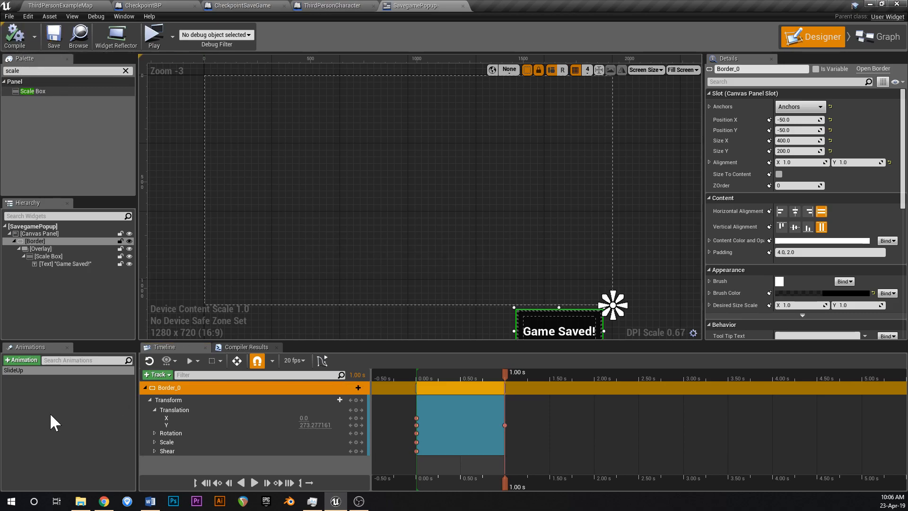
{"action": "left_click", "coordinate": [13, 370]}
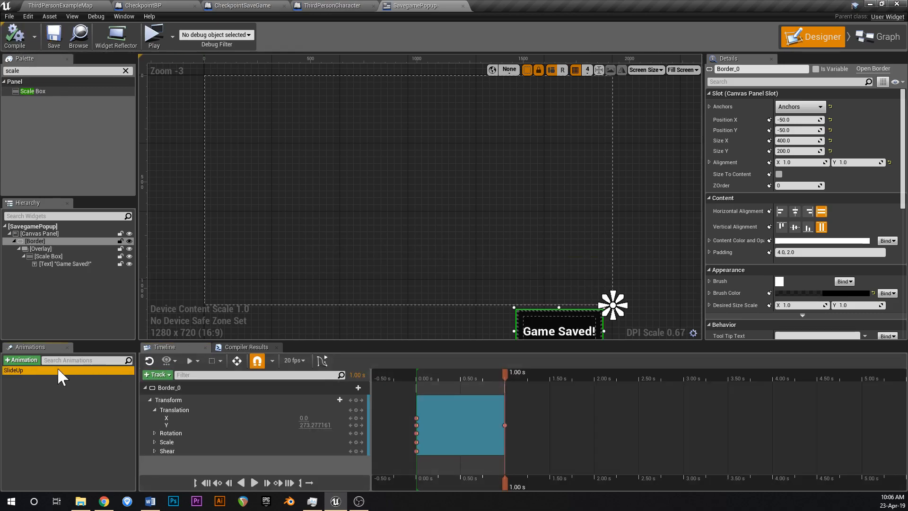
Rename the SlideUp animation in the Animations panel to SlideDown
{"action": "double_click", "coordinate": [12, 370]}
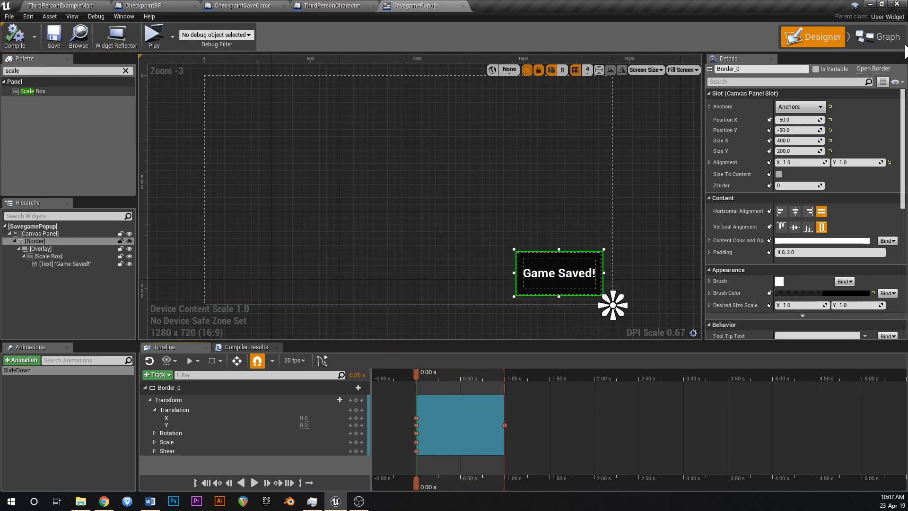
{"action": "mouse_move", "coordinate": [869, 42]}
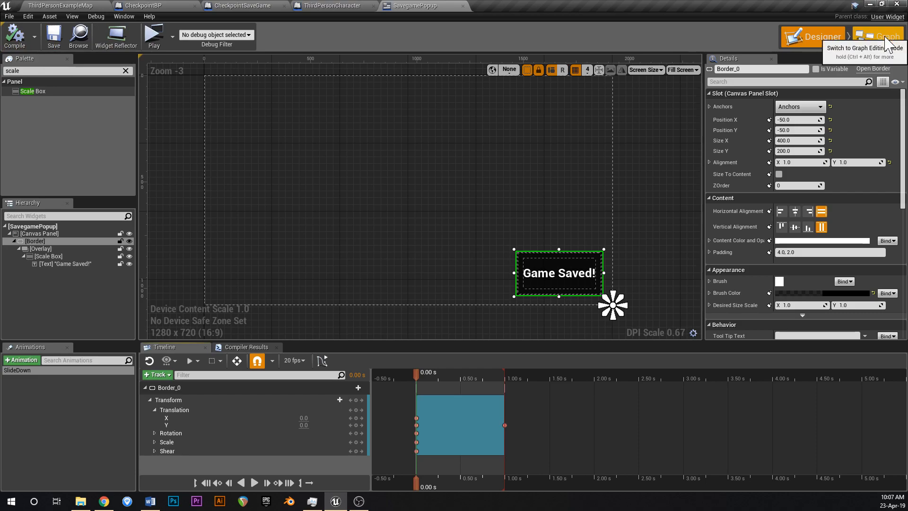
In the Graph, add a SlideDown Play Animation node and a DisplaySaveNotification custom event, then compile
{"action": "left_click", "coordinate": [872, 35]}
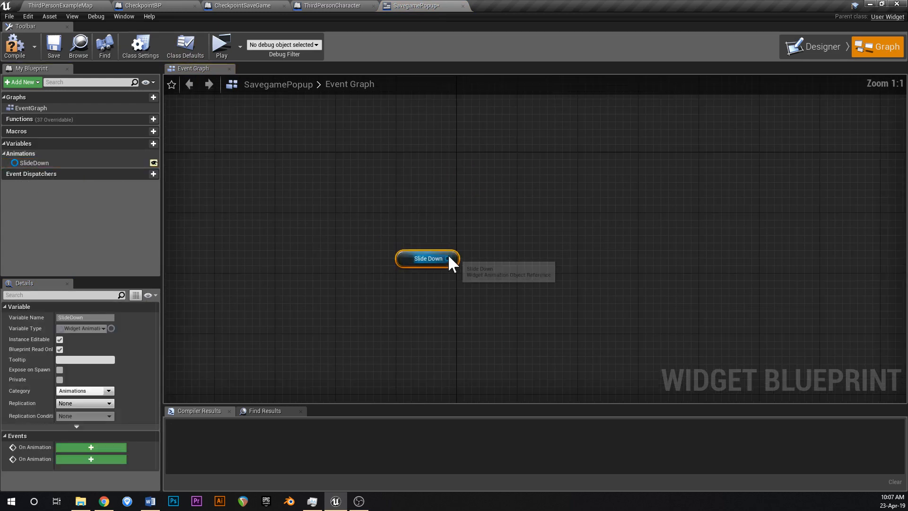
{"action": "left_click_drag", "start_coordinate": [448, 258], "coordinate": [518, 208]}
{"action": "type", "text": "custo"}
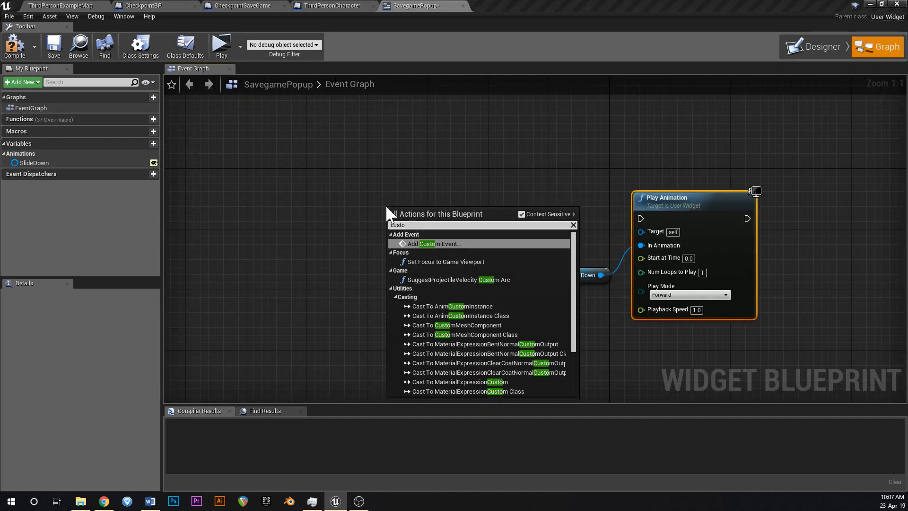
{"action": "left_click", "coordinate": [434, 244]}
{"action": "type", "text": "Slide"}
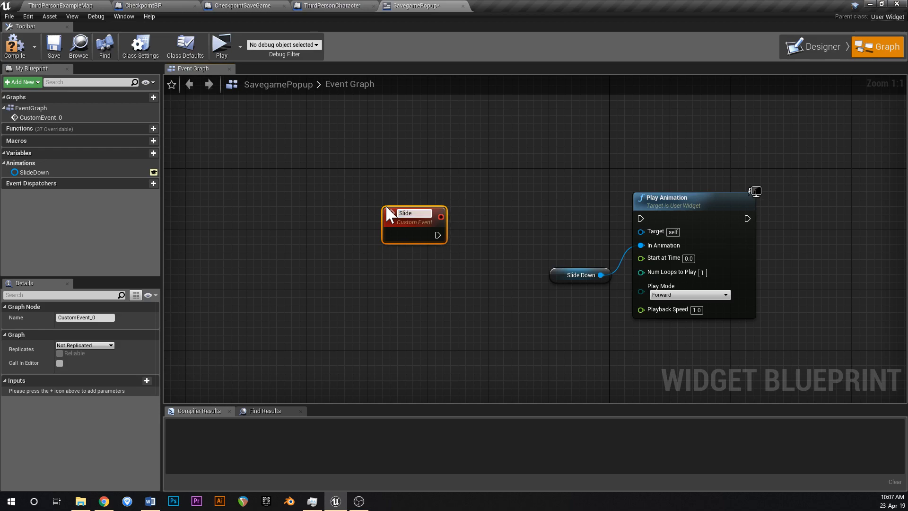
{"action": "type", "text": "DisplaySaveNotification"}
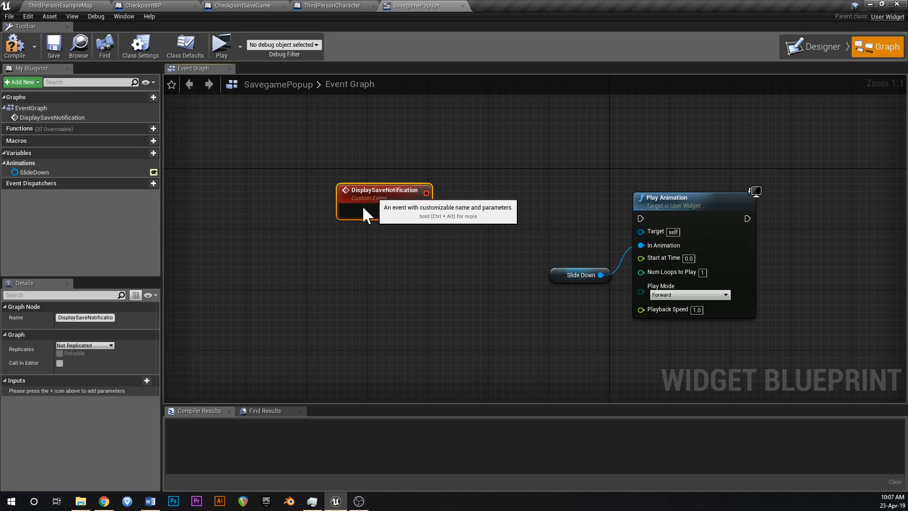
{"action": "mouse_move", "coordinate": [158, 16]}
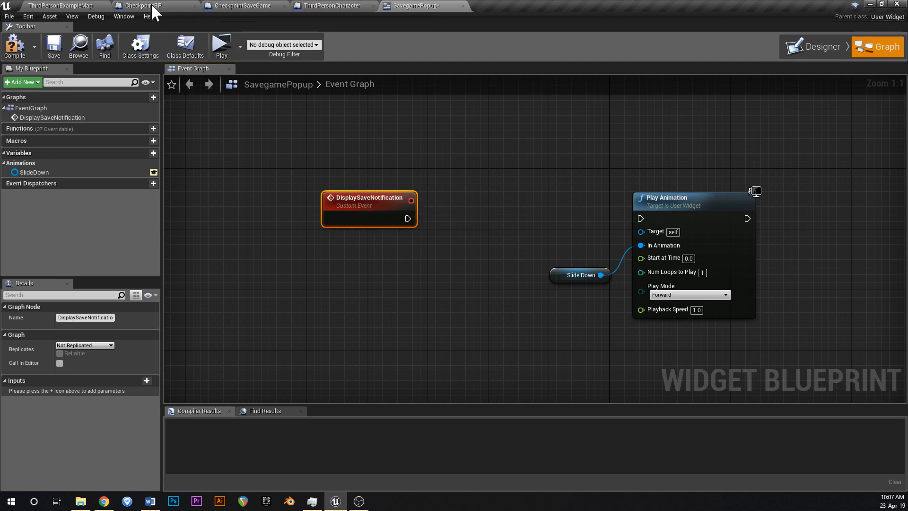
{"action": "mouse_move", "coordinate": [431, 14]}
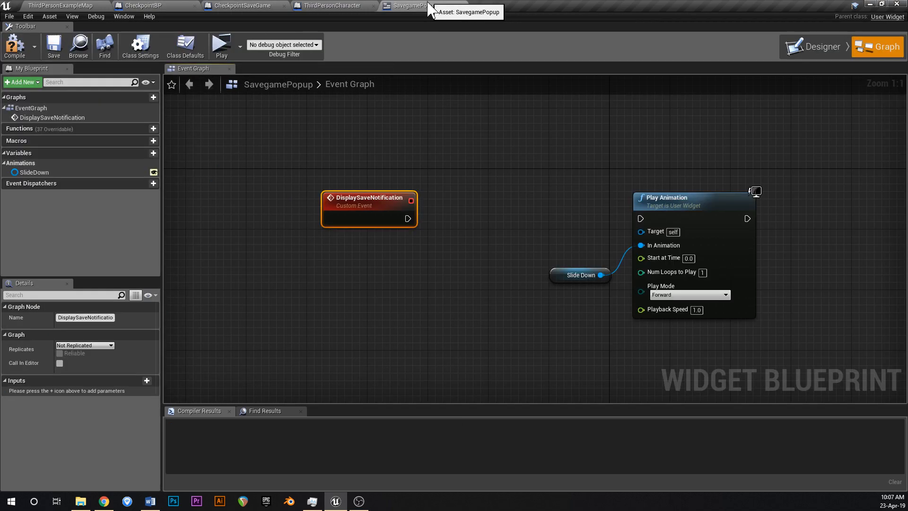
{"action": "left_click", "coordinate": [55, 45]}
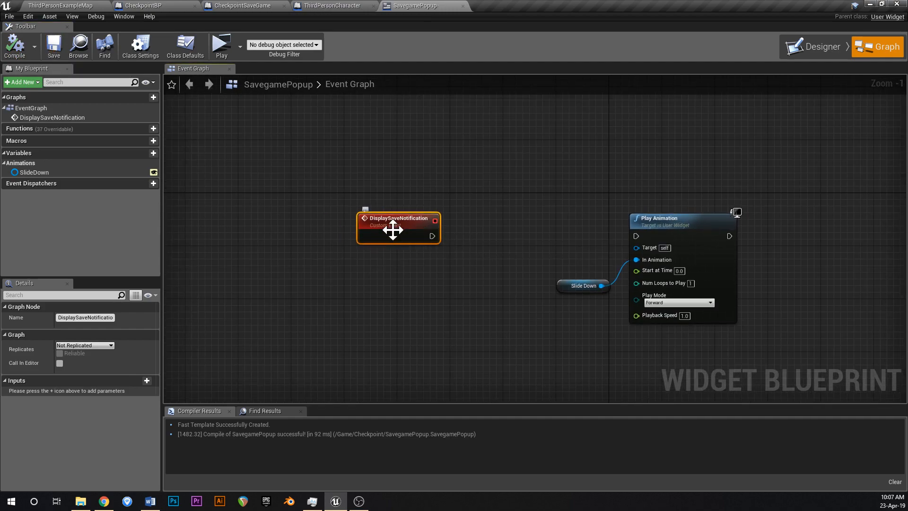
Wire the event to a reversed SlideDown playback, a 6-second Delay, then forward playback
{"action": "left_click_drag", "start_coordinate": [398, 229], "coordinate": [320, 227]}
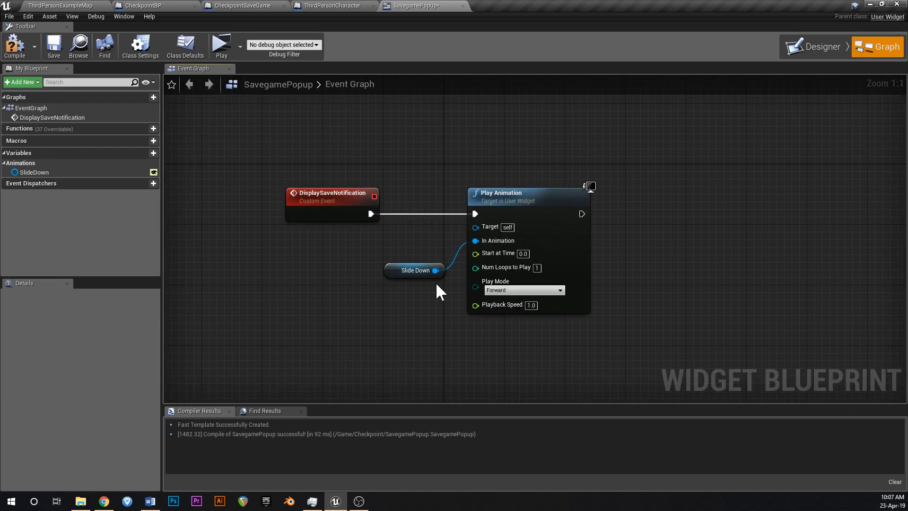
{"action": "left_click", "coordinate": [414, 270]}
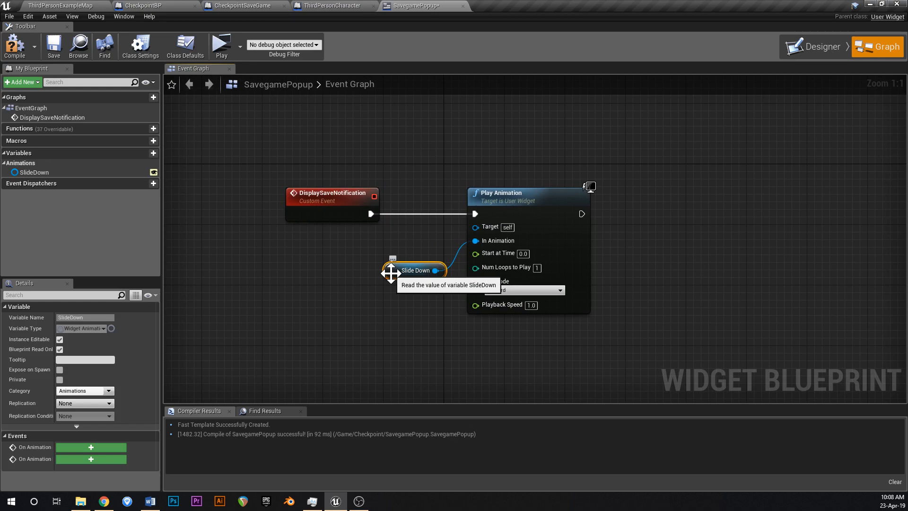
{"action": "left_click", "coordinate": [524, 290]}
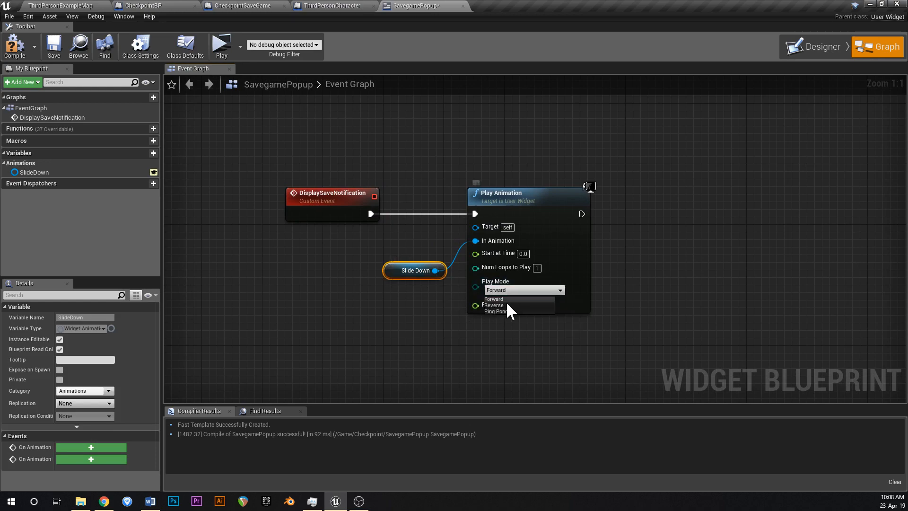
{"action": "left_click", "coordinate": [493, 305]}
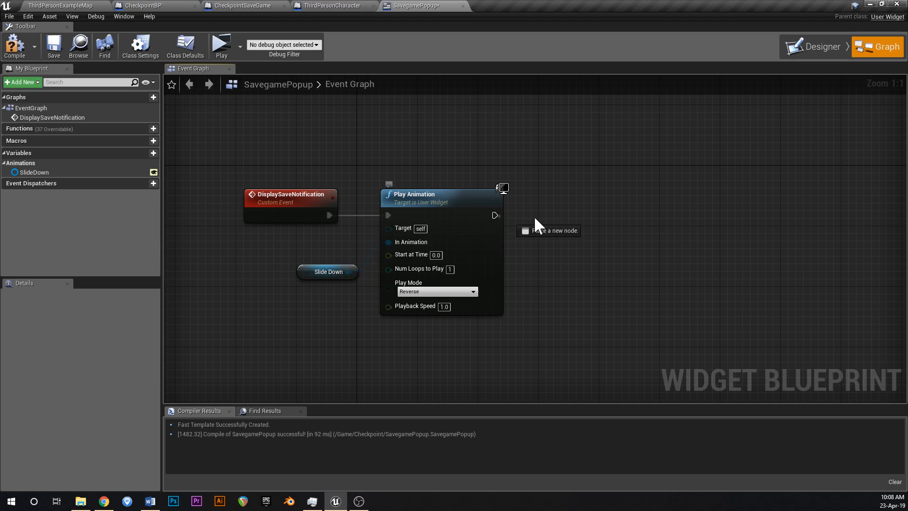
{"action": "left_click", "coordinate": [548, 231]}
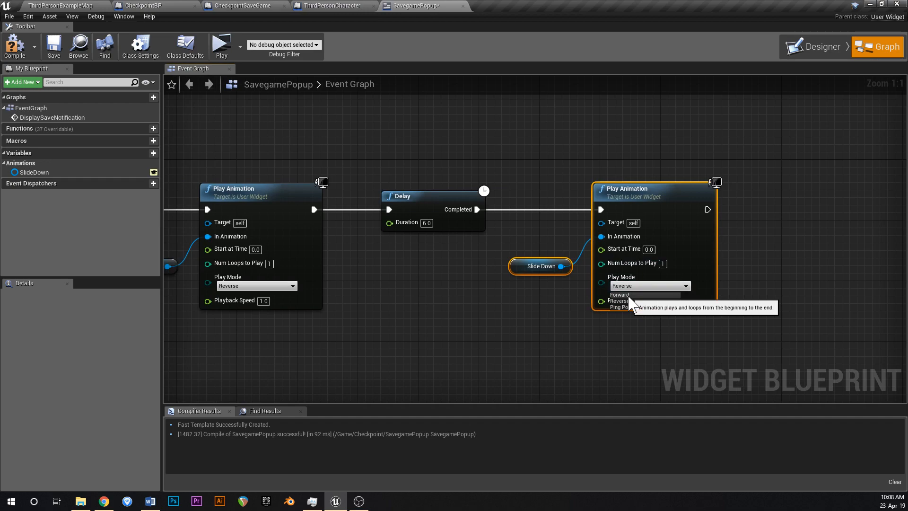
{"action": "left_click", "coordinate": [619, 295]}
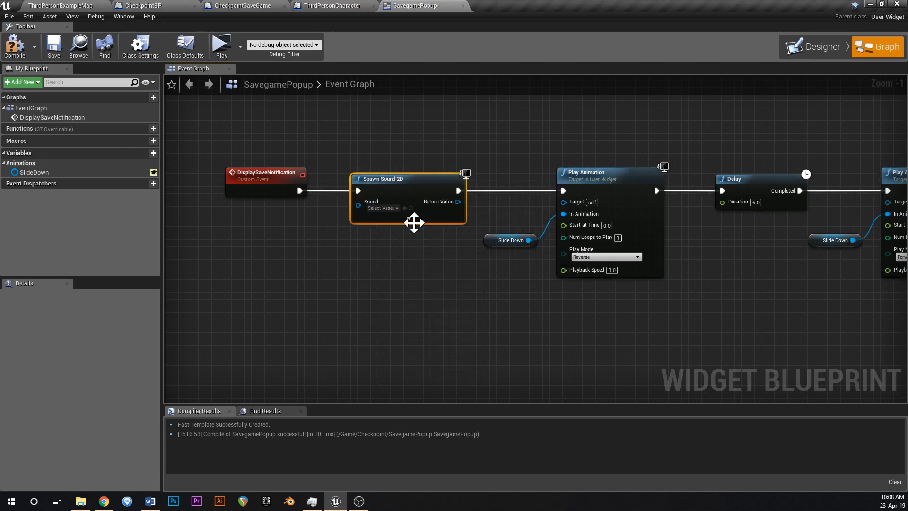
Set the Spawn Sound 2D node's Sound asset to Pickup1
{"action": "left_click", "coordinate": [382, 208]}
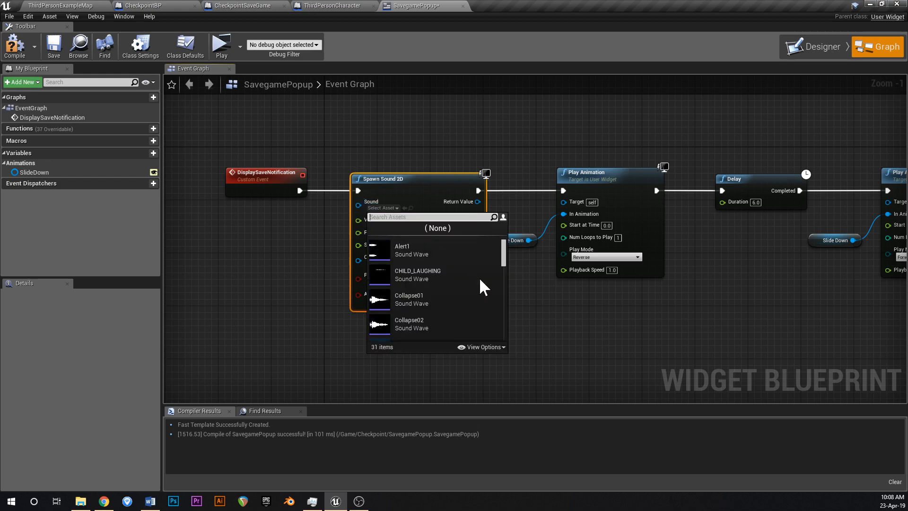
{"action": "mouse_move", "coordinate": [380, 252]}
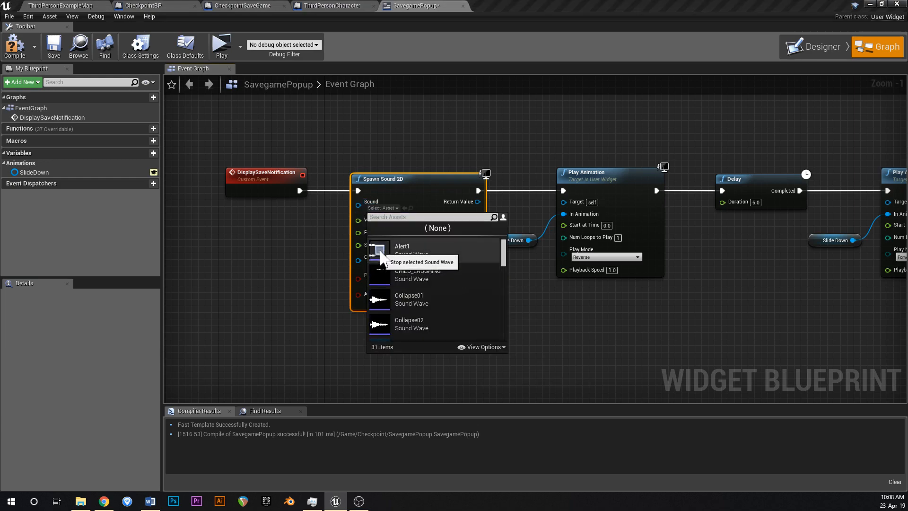
{"action": "mouse_move", "coordinate": [430, 263]}
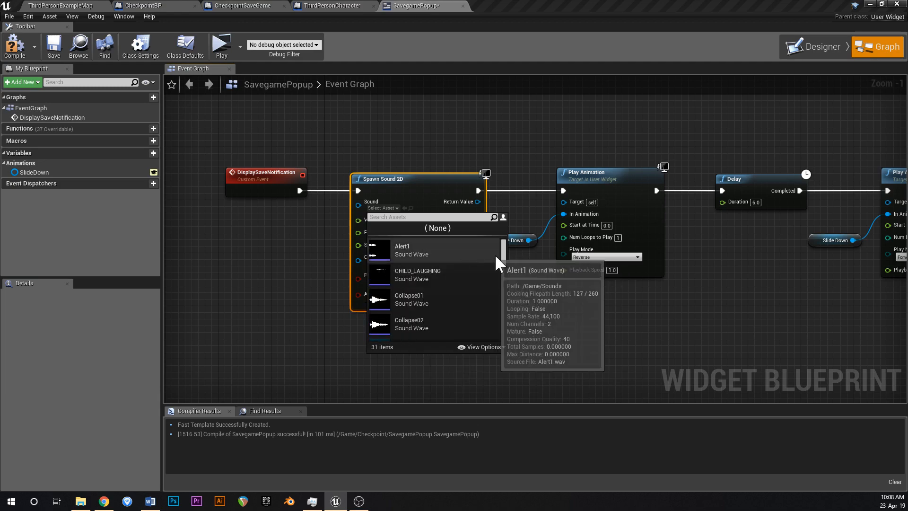
{"action": "scroll", "scroll_direction": "down", "scroll_amount": 3}
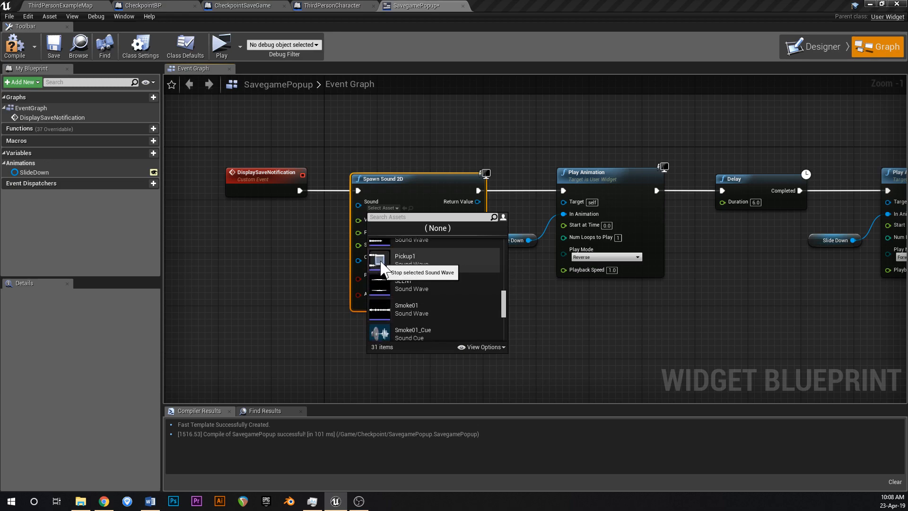
{"action": "left_click", "coordinate": [405, 256]}
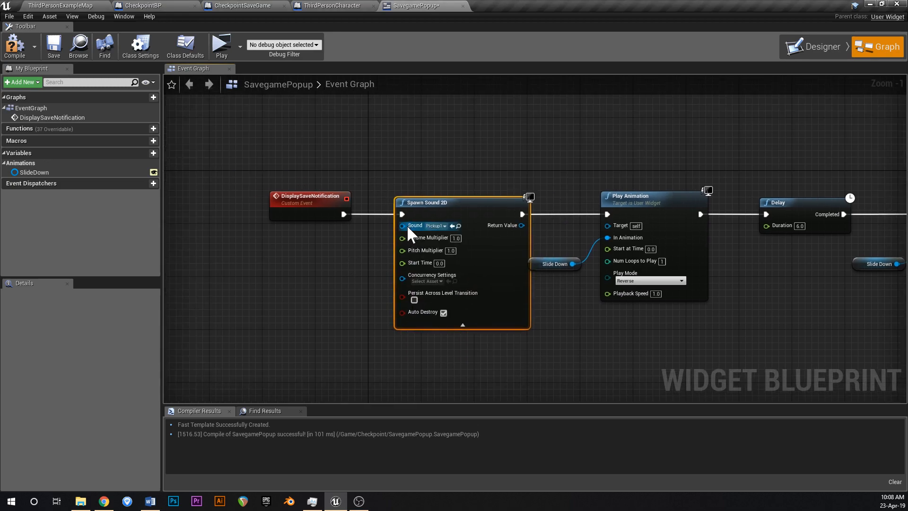
{"action": "mouse_move", "coordinate": [417, 230]}
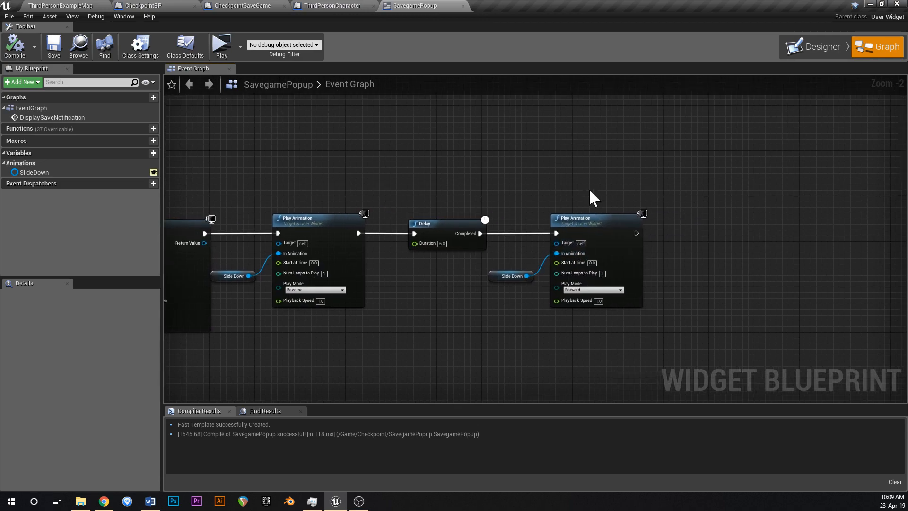
Recompile the SavegamePopup widget and pan to the end of the animation chain
{"action": "left_click", "coordinate": [57, 45]}
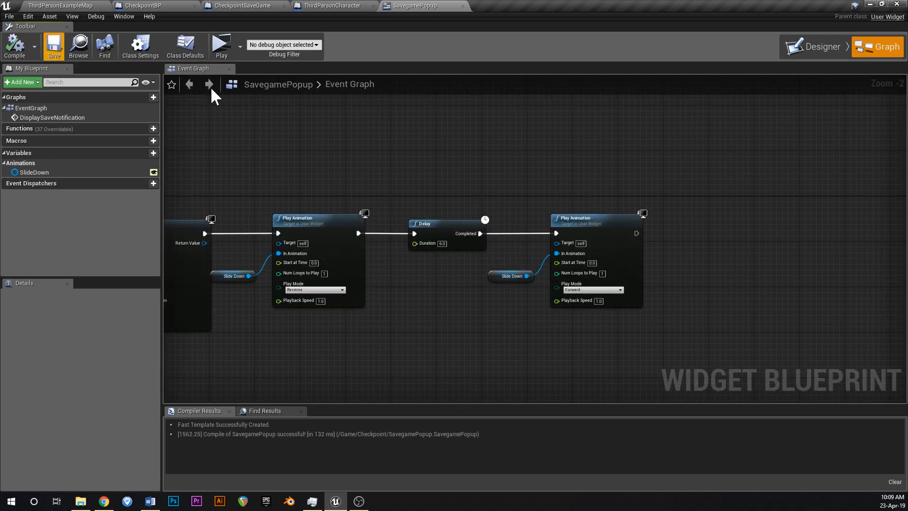
{"action": "left_click_drag", "start_coordinate": [638, 233], "coordinate": [718, 240]}
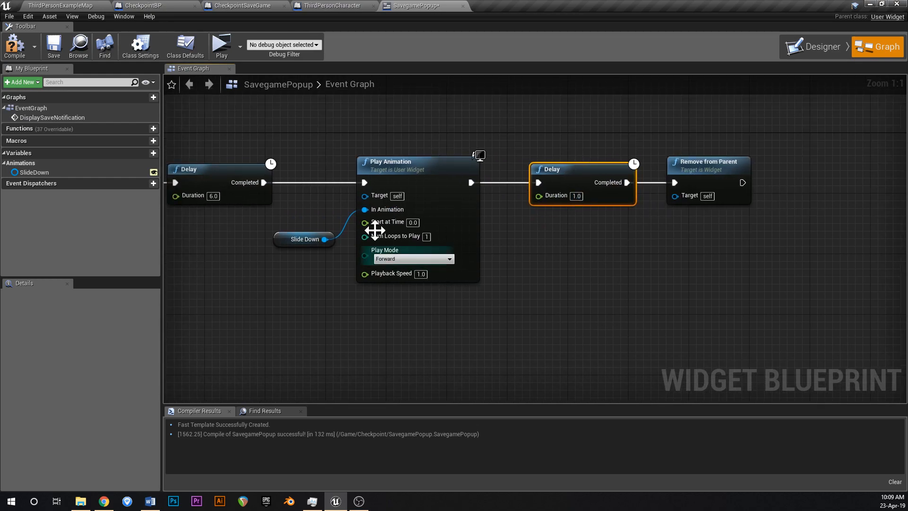
{"action": "mouse_move", "coordinate": [563, 176]}
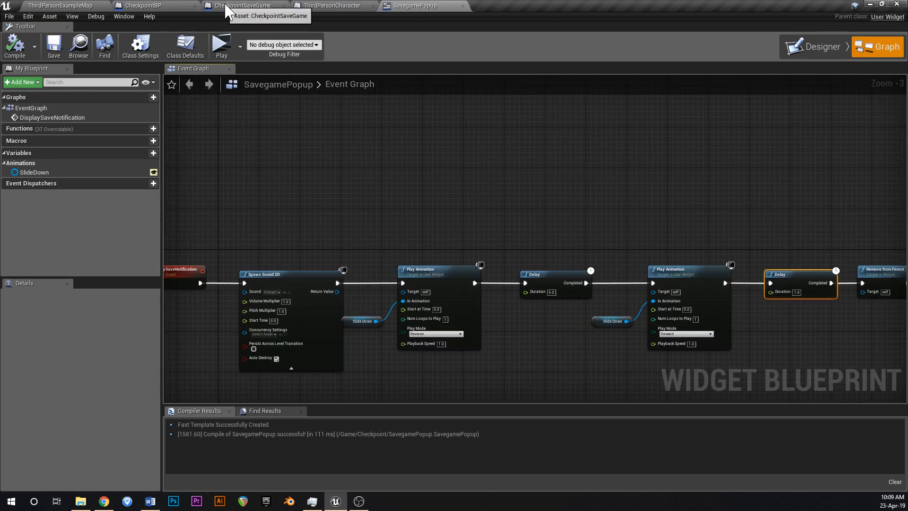
In CheckpointBP, collapse the save-game nodes into UpdateSavedCheckpoint and open that graph
{"action": "left_click", "coordinate": [136, 5]}
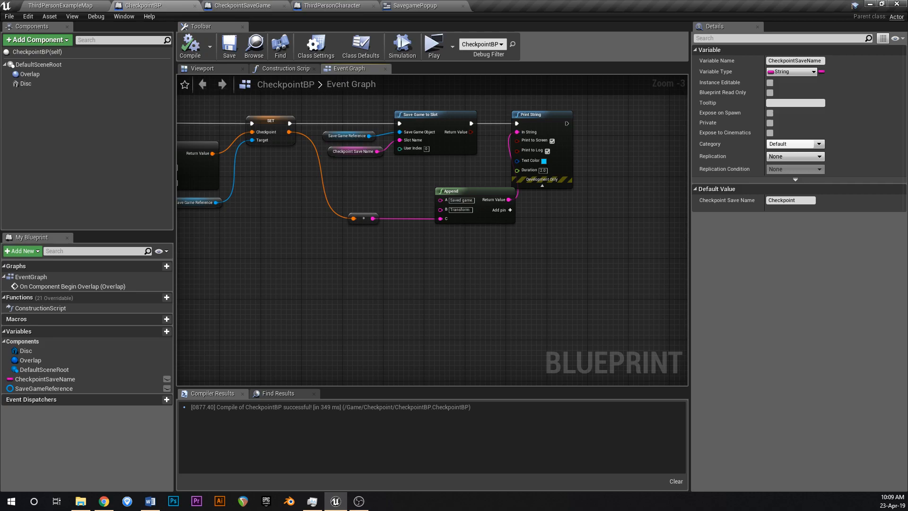
{"action": "scroll", "scroll_direction": "down", "scroll_amount": 3}
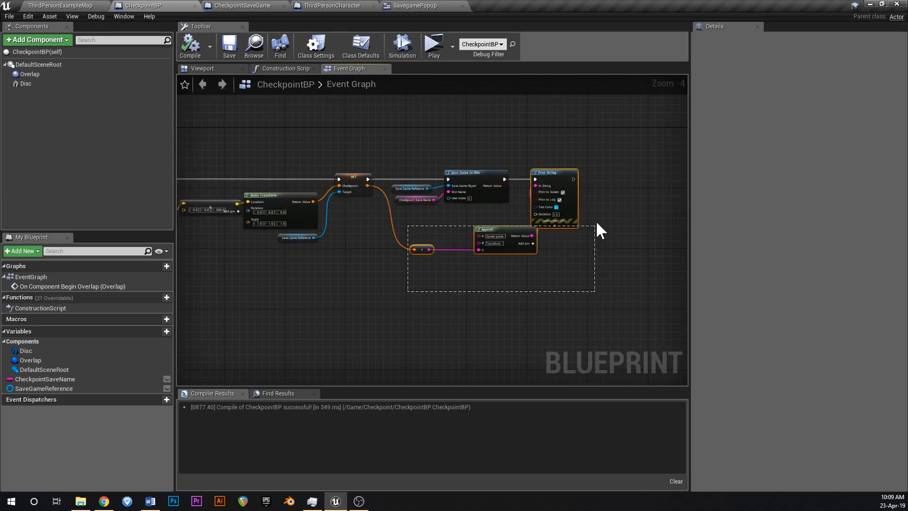
{"action": "scroll", "scroll_direction": "down", "scroll_amount": 3}
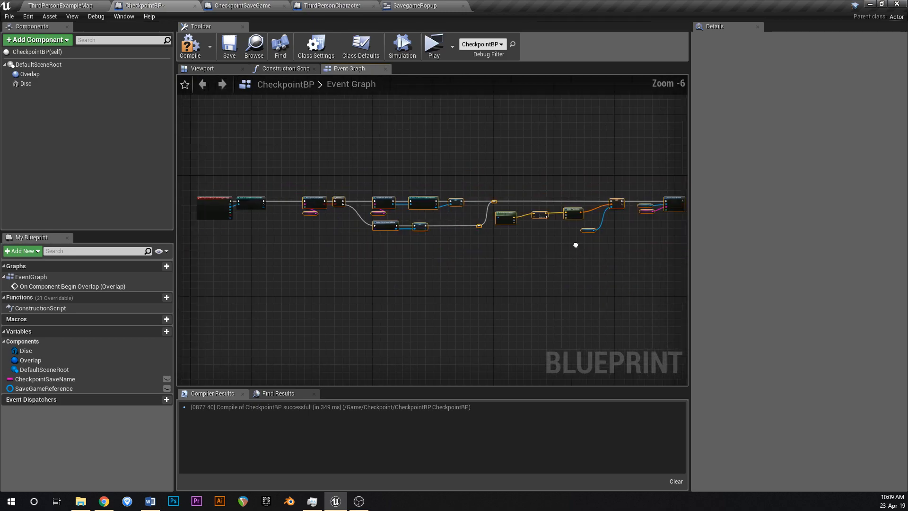
{"action": "scroll", "scroll_direction": "down", "scroll_amount": 3}
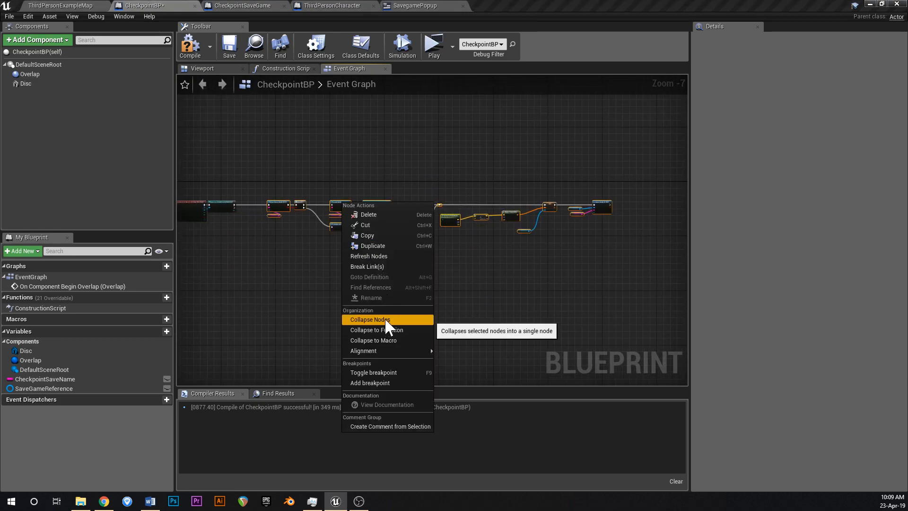
{"action": "left_click", "coordinate": [371, 319]}
{"action": "type", "text": "UpdateSavedCheckpoint"}
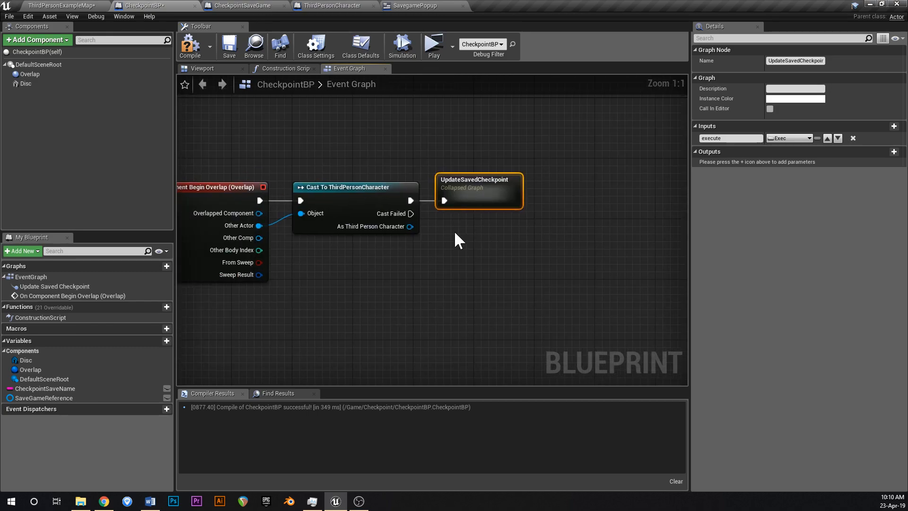
{"action": "double_click", "coordinate": [479, 191]}
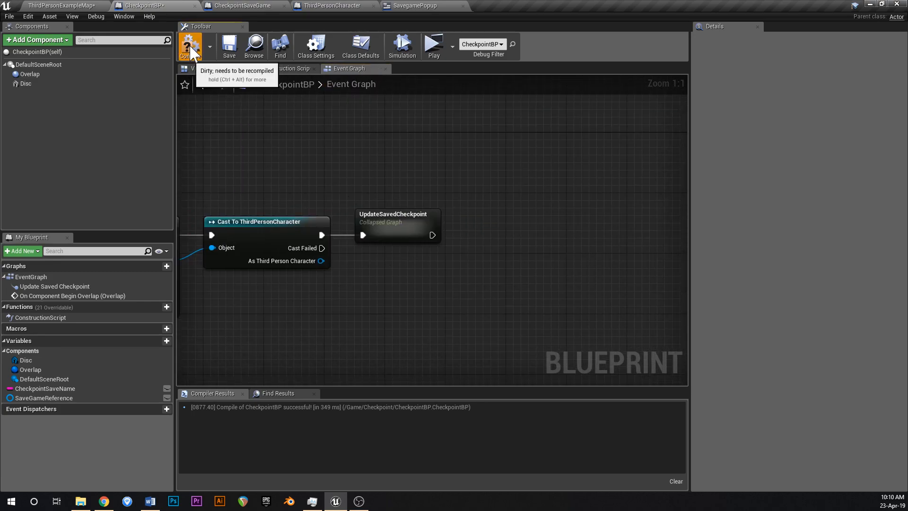
Recompile CheckpointBP and add a Create Widget node for SavegamePopup after UpdateSavedCheckpoint
{"action": "left_click", "coordinate": [191, 45]}
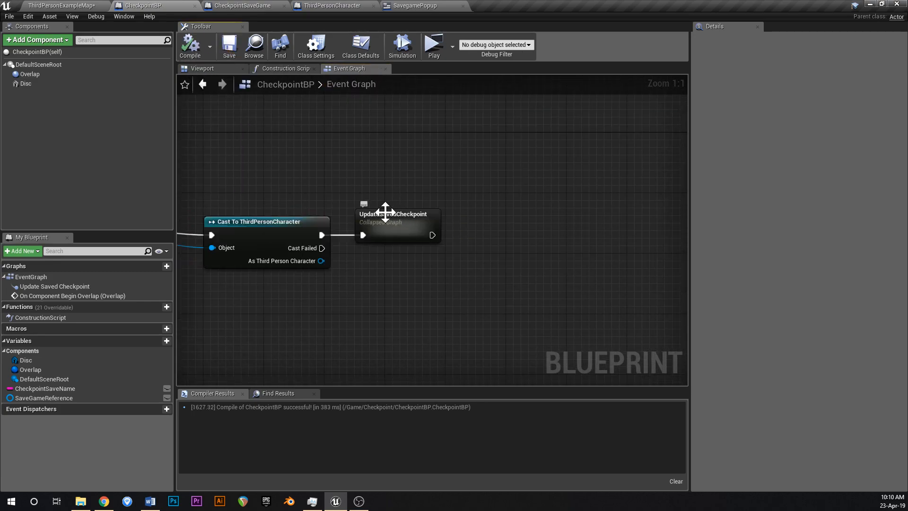
{"action": "mouse_move", "coordinate": [410, 200]}
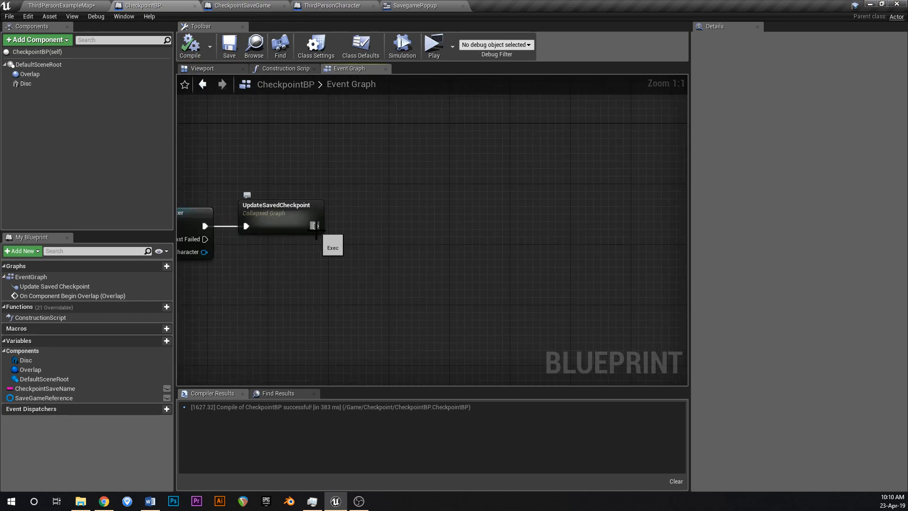
{"action": "left_click_drag", "start_coordinate": [317, 226], "coordinate": [407, 234]}
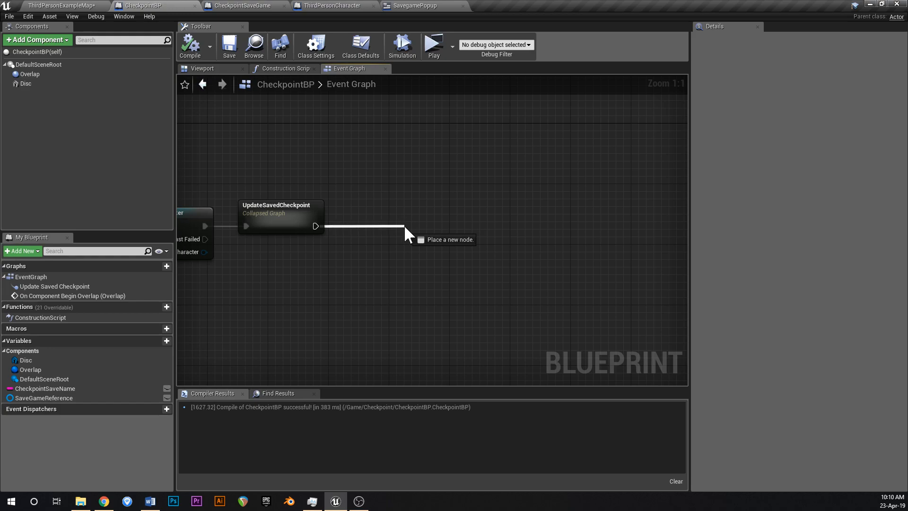
{"action": "left_click", "coordinate": [407, 232]}
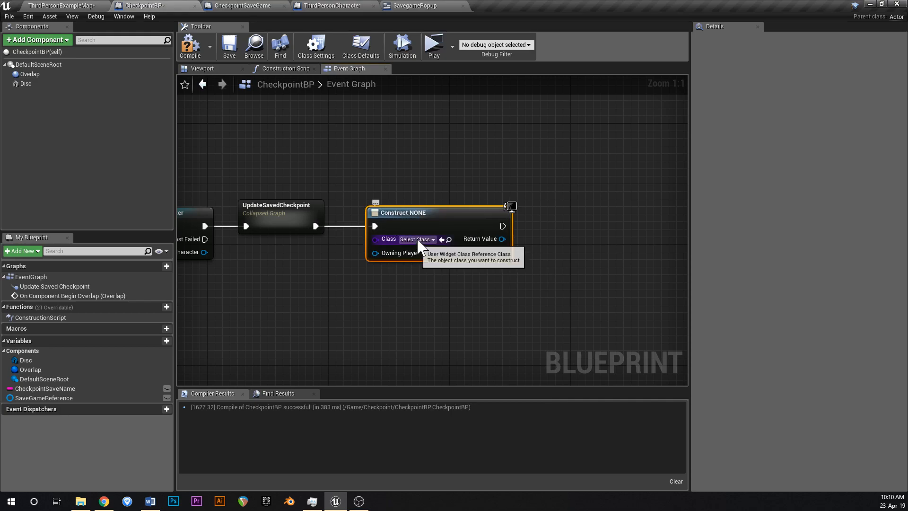
{"action": "left_click", "coordinate": [417, 239]}
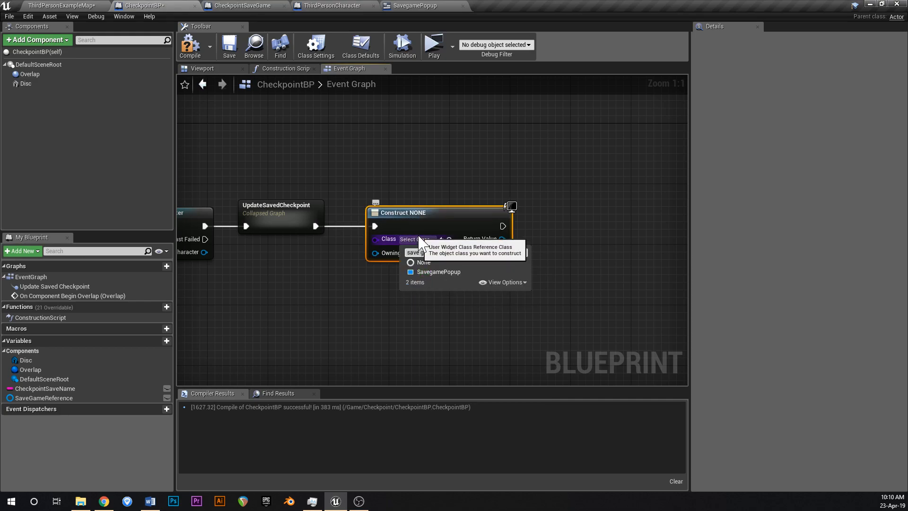
{"action": "left_click", "coordinate": [439, 272]}
{"action": "type", "text": "displ"}
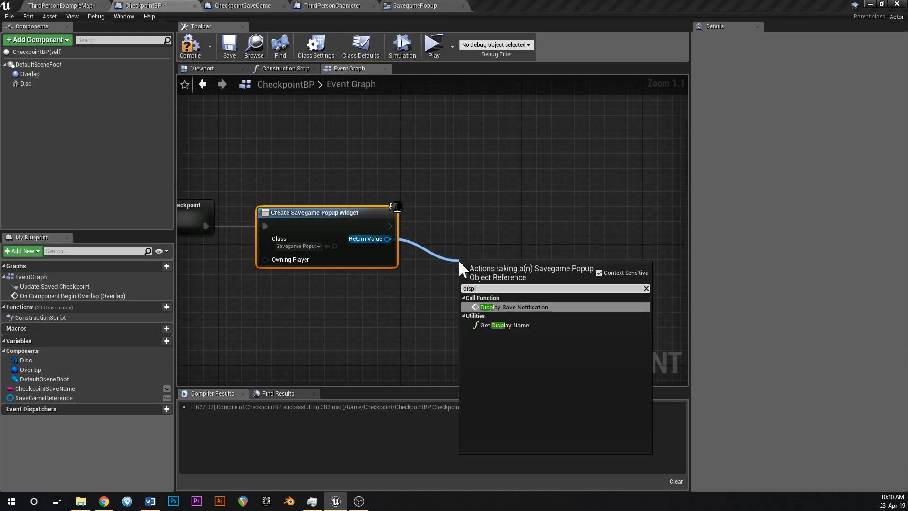
Call Display Save Notification on the new widget, then add it to the viewport
{"action": "left_click", "coordinate": [513, 307]}
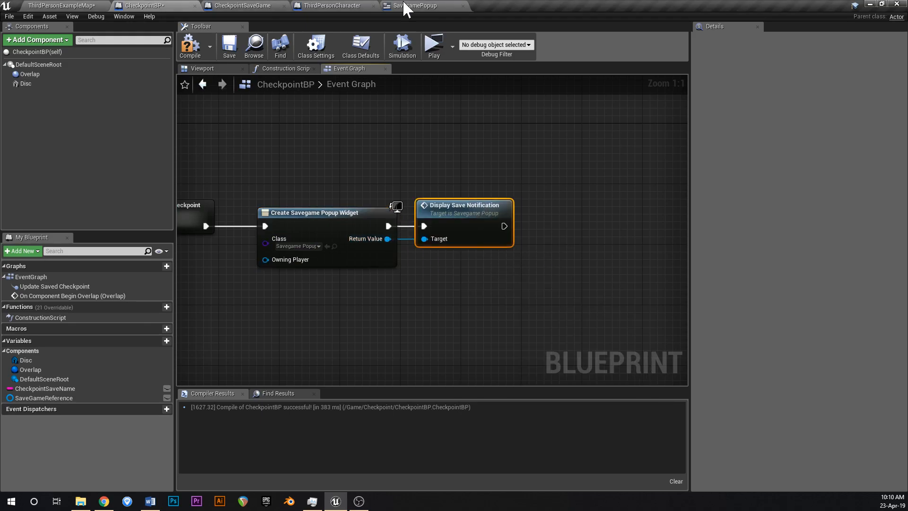
{"action": "left_click", "coordinate": [416, 7]}
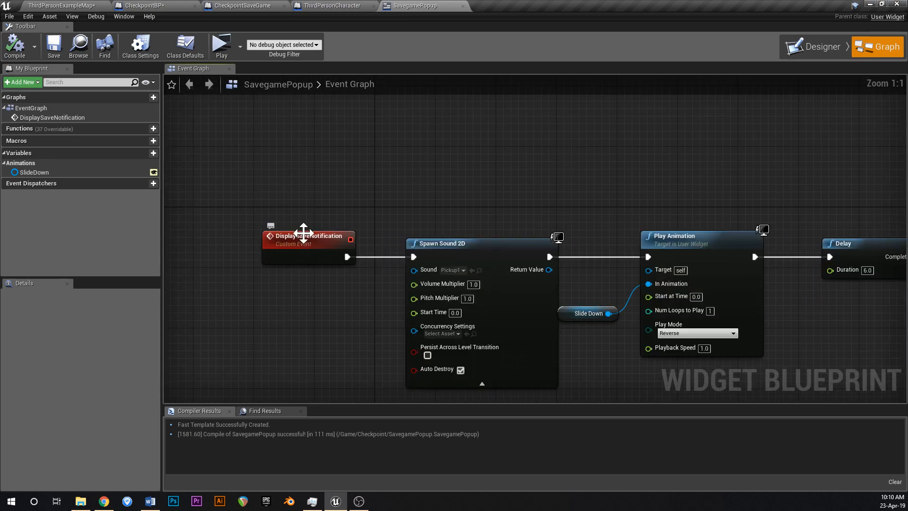
{"action": "left_click", "coordinate": [128, 4]}
{"action": "type", "text": "ad"}
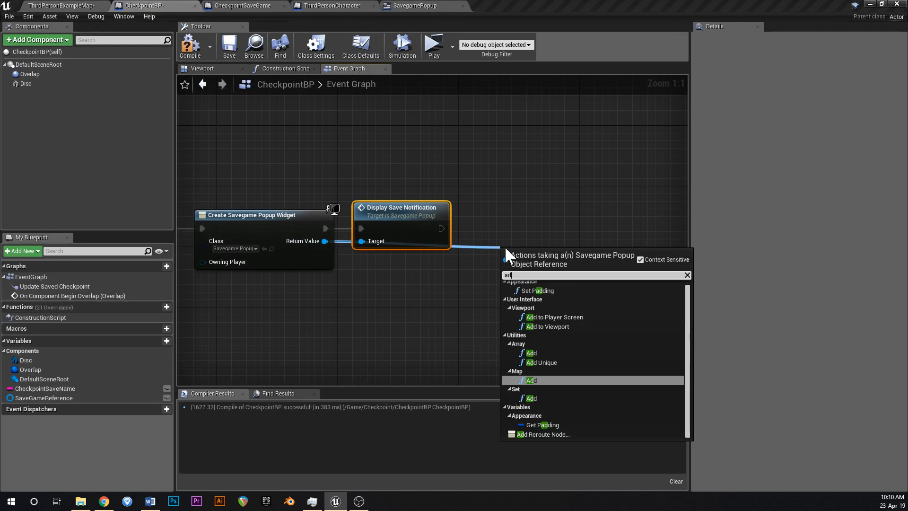
{"action": "left_click", "coordinate": [551, 326]}
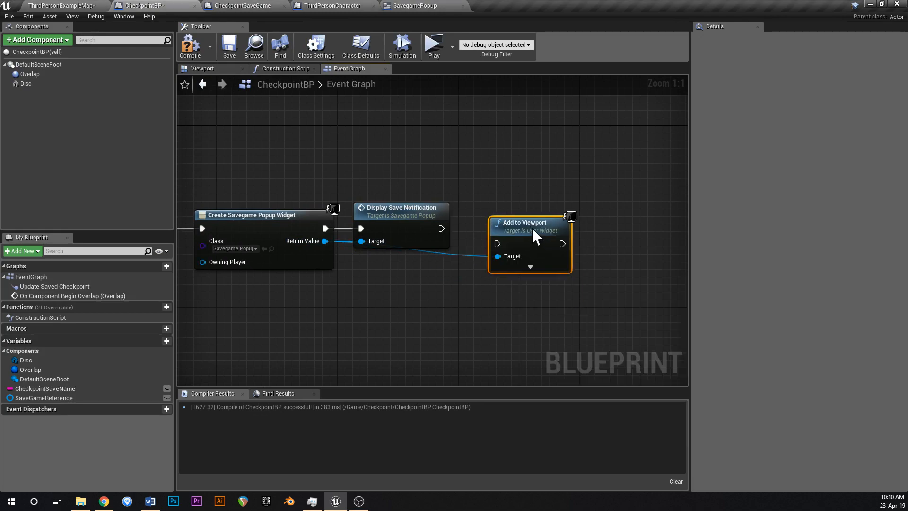
{"action": "scroll", "scroll_direction": "down", "scroll_amount": 3}
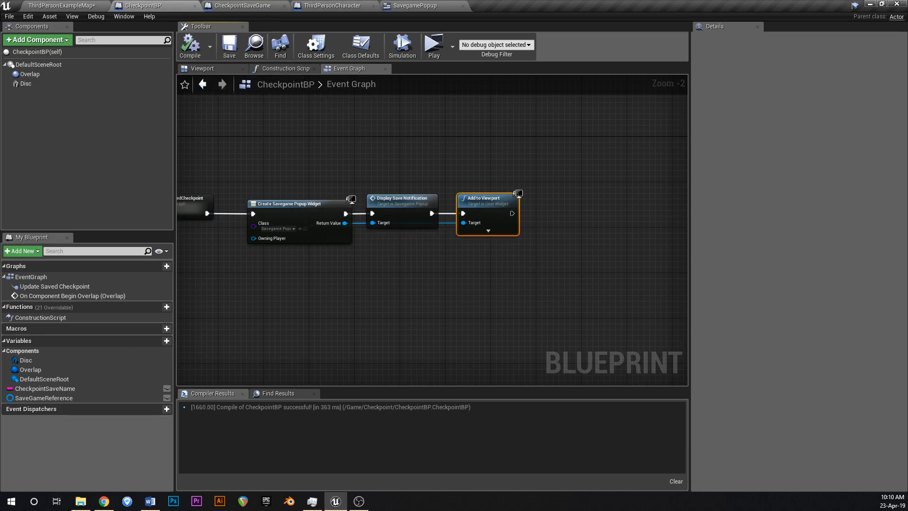
{"action": "scroll", "scroll_direction": "down", "scroll_amount": 3}
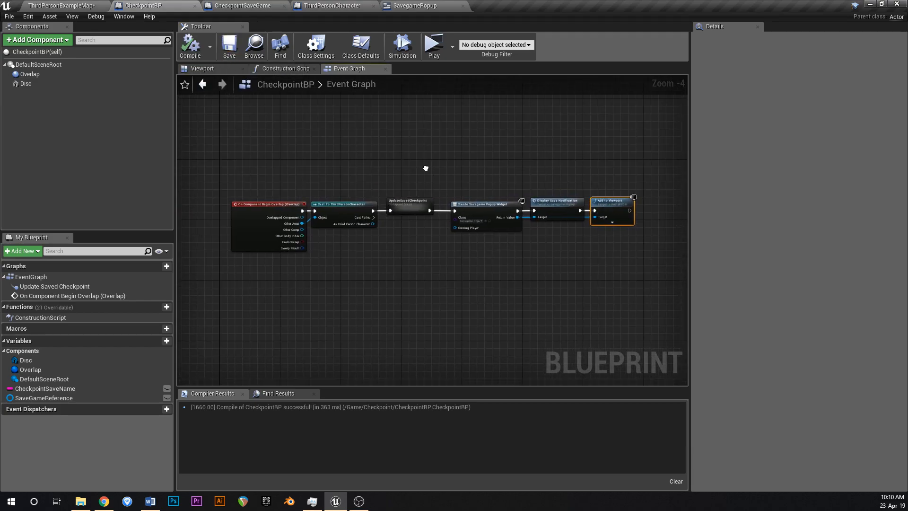
Return to the ThirdPersonExampleMap level editor and test-play the level
{"action": "left_click", "coordinate": [57, 8]}
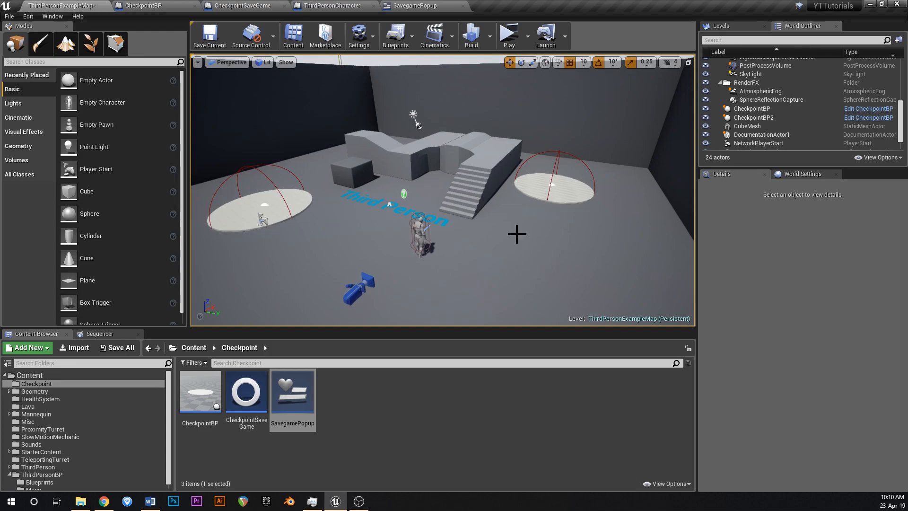
{"action": "mouse_move", "coordinate": [511, 35]}
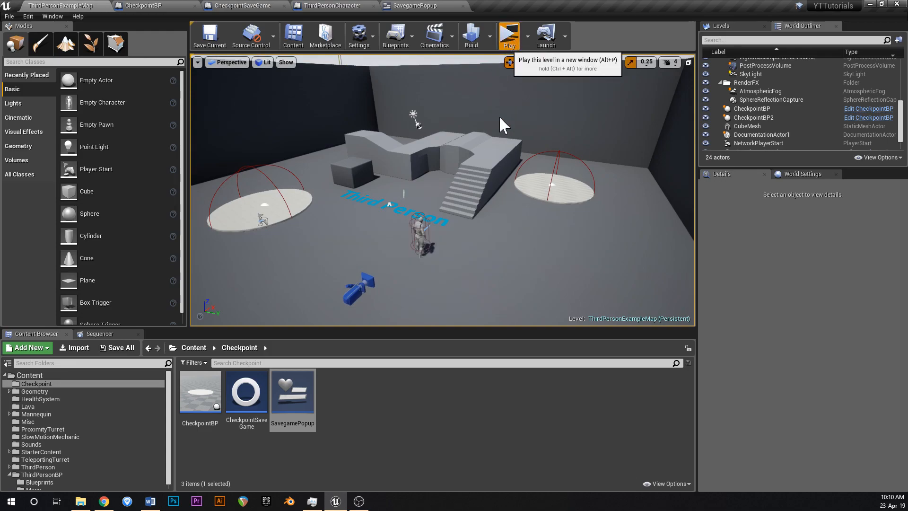
{"action": "left_click", "coordinate": [509, 34]}
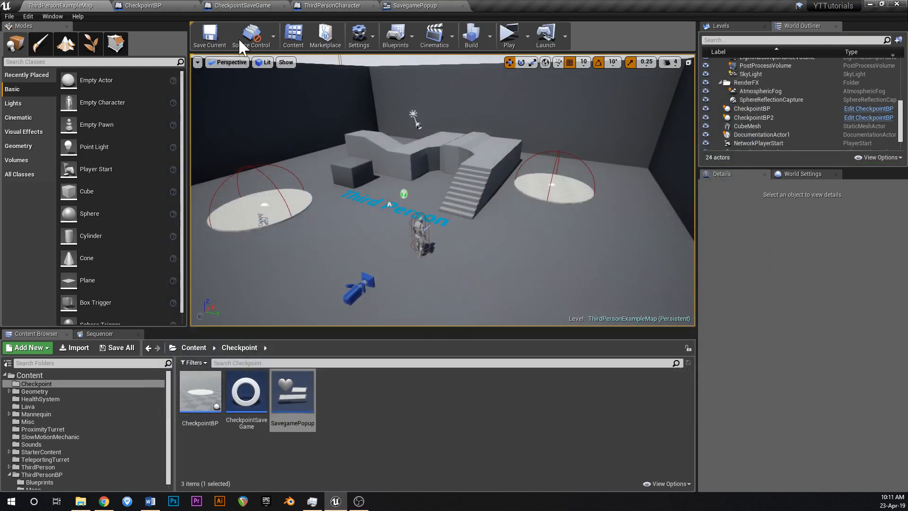
{"action": "mouse_move", "coordinate": [381, 491]}
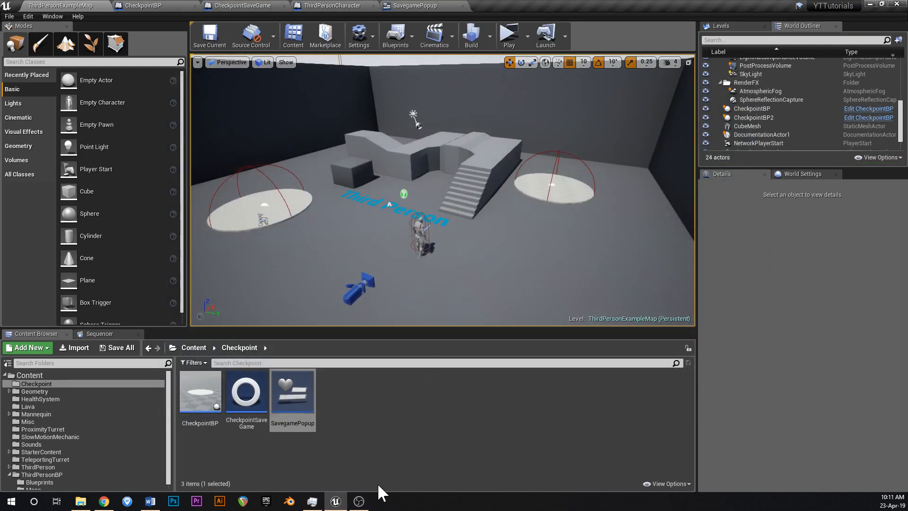